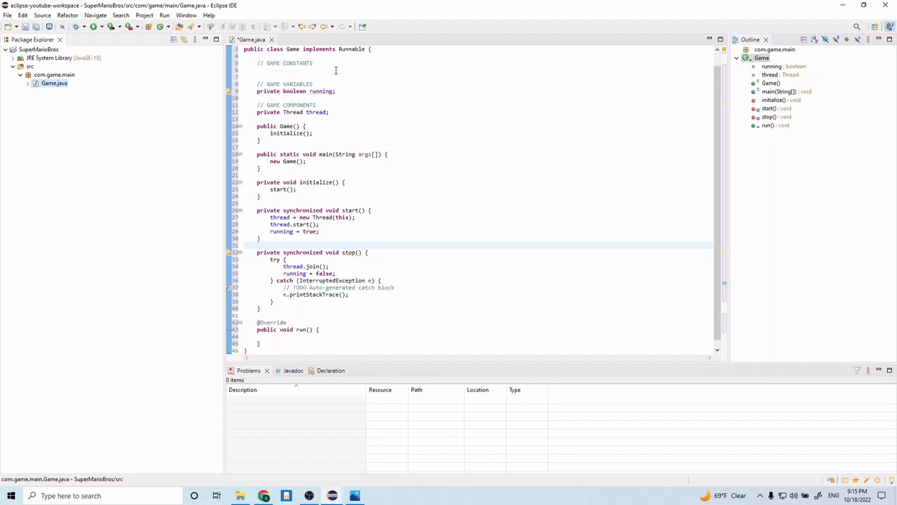
click(351, 73)
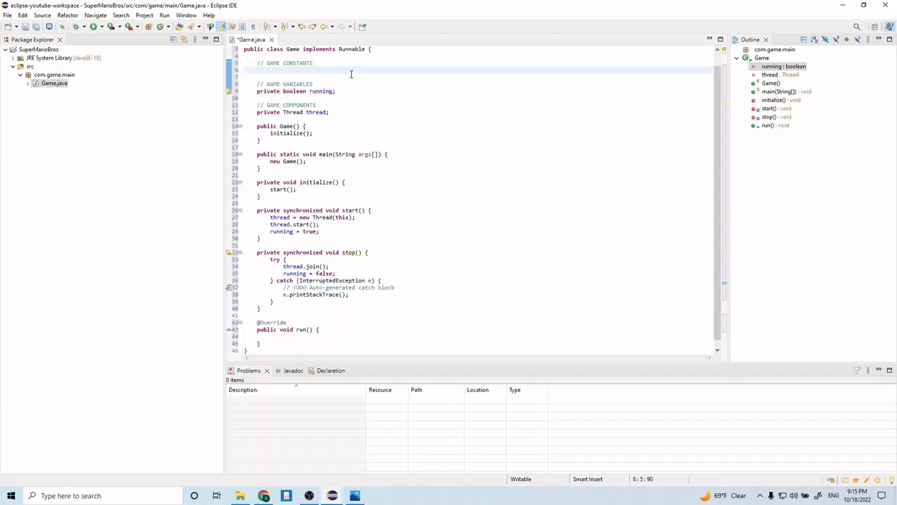
text(private static fi)
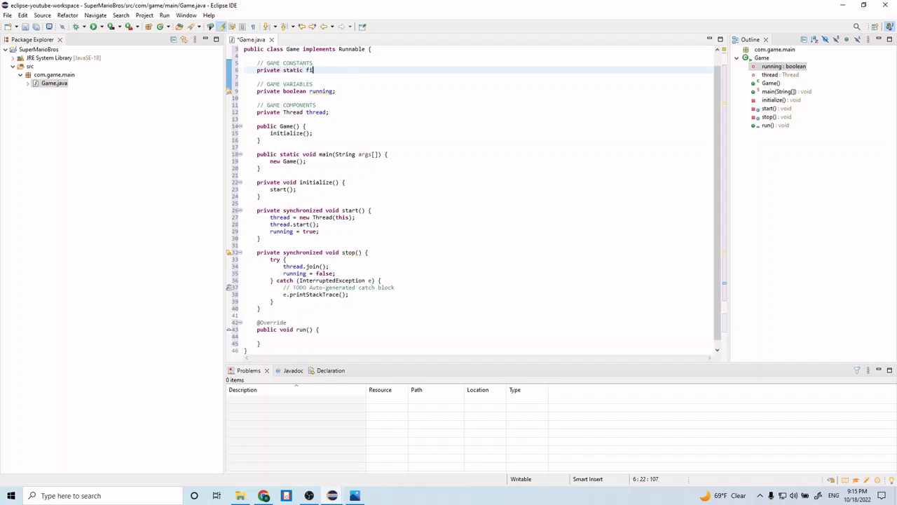
text(nal int)
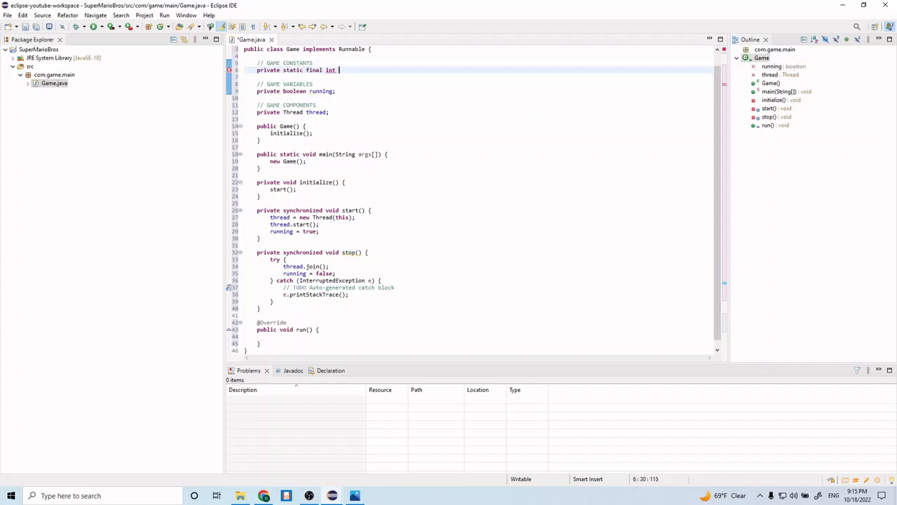
text(MILLIS)
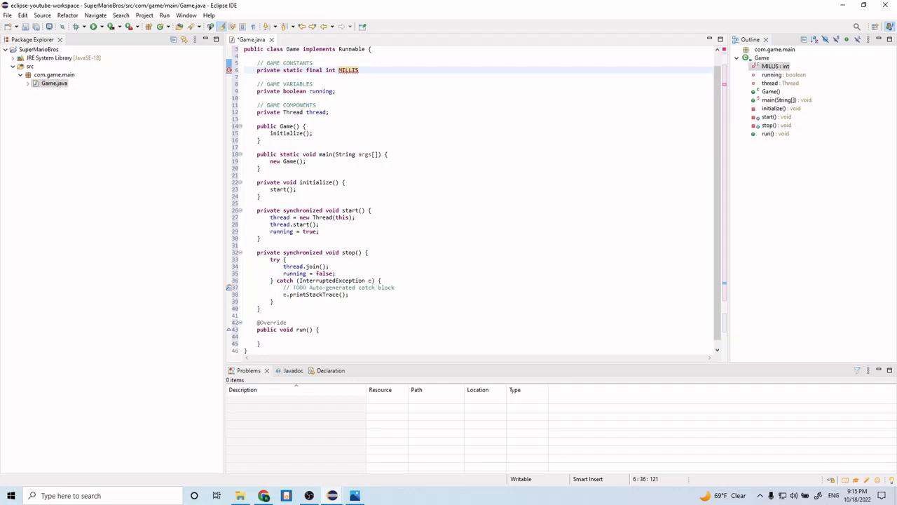
text(_PER_SEC)
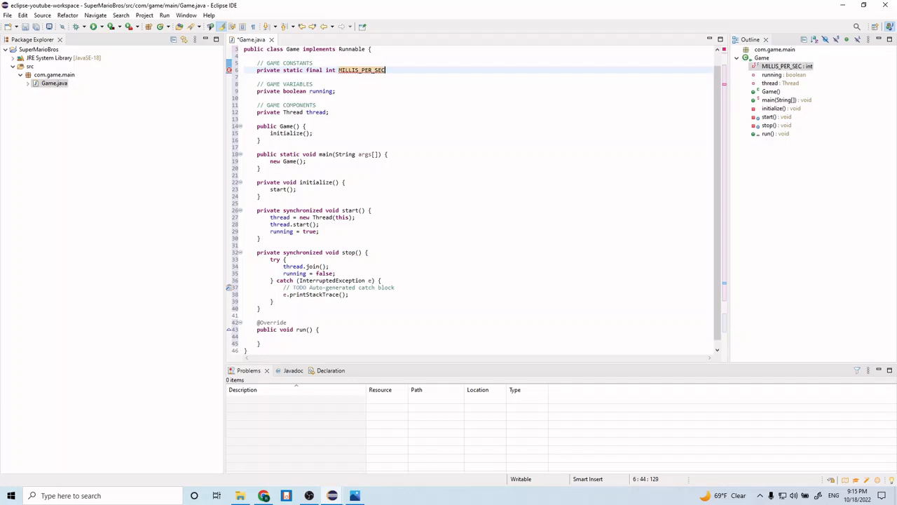
text(= 1000;)
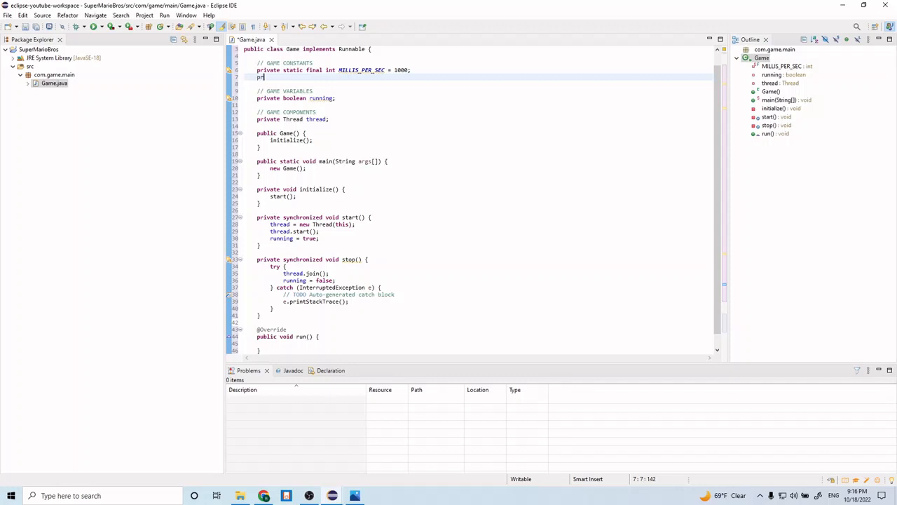
text(private static f)
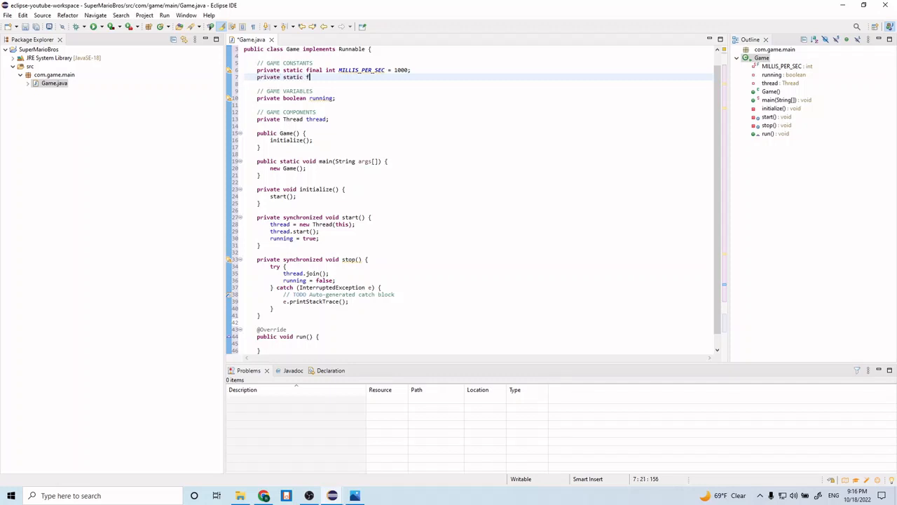
text(final int NANOS_PER_SEC =)
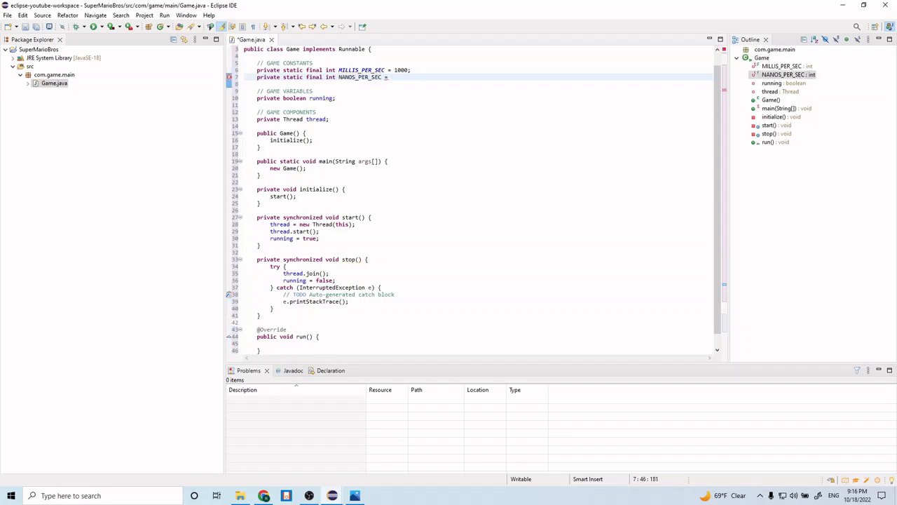
text(1000000000;)
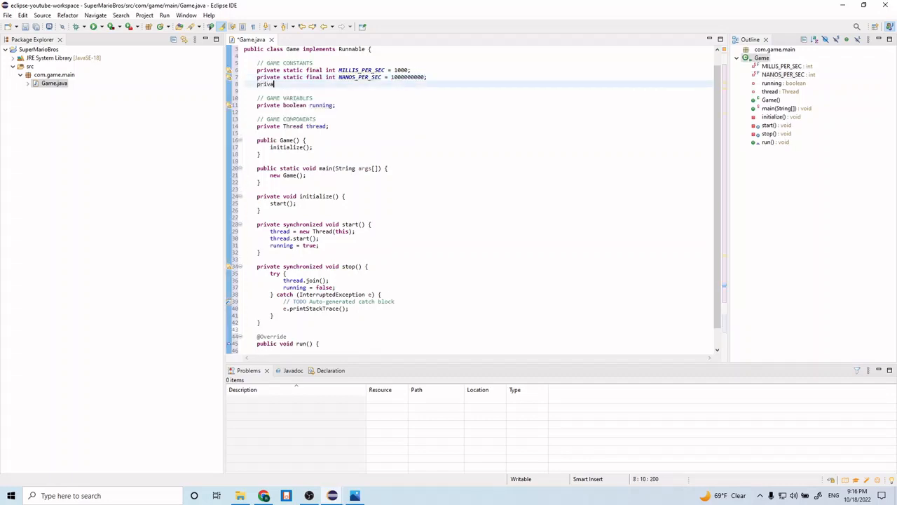
- Declare the constant private static final double NUM_TICKS = 60.0
text(static)
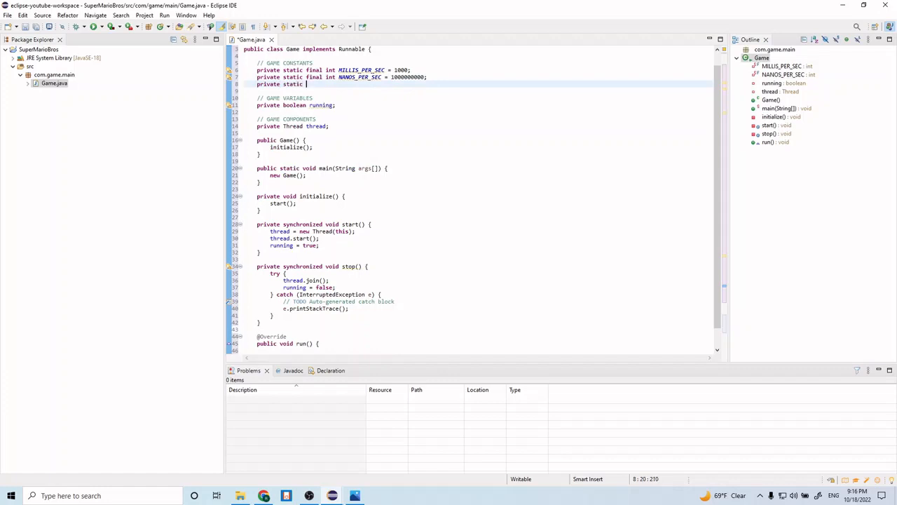
text(final double)
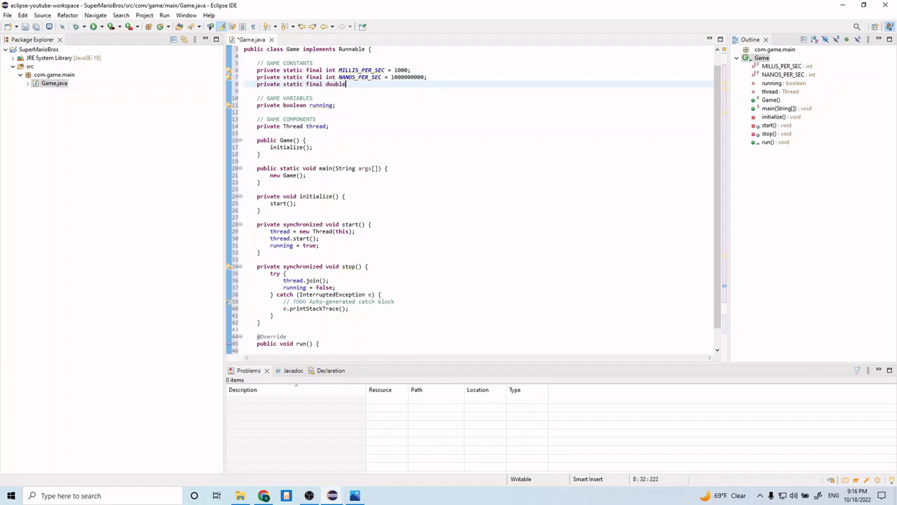
text(NUM)
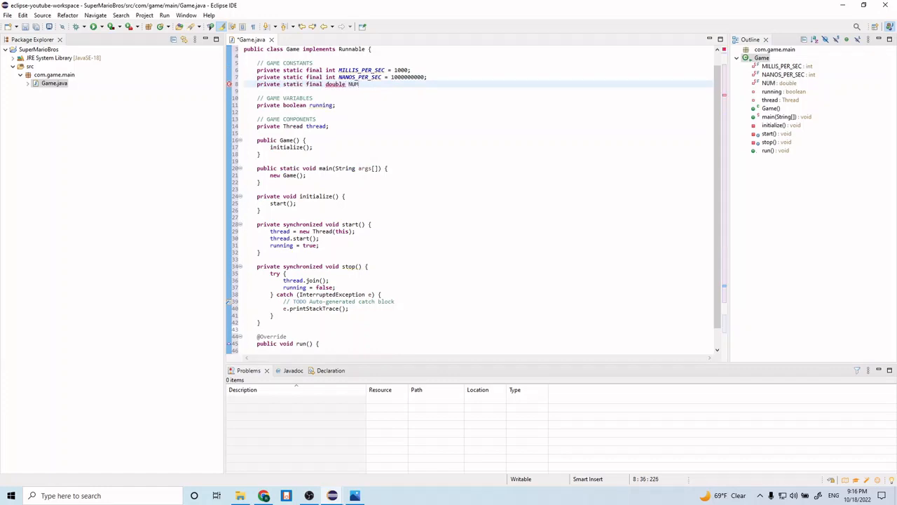
text(_TICKS)
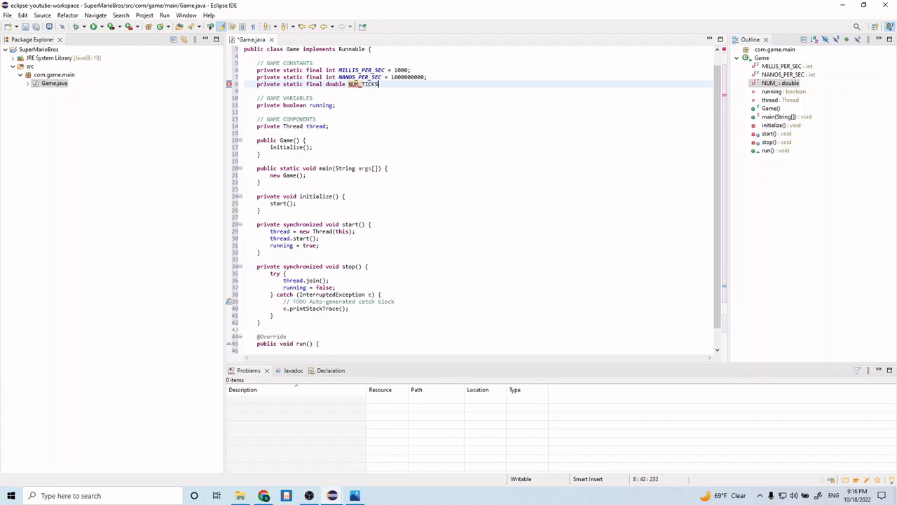
text(=)
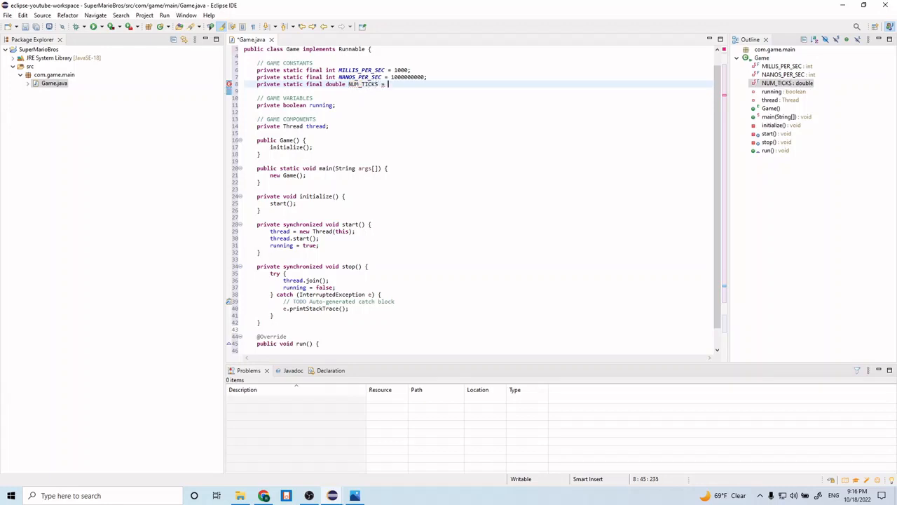
text(60.0)
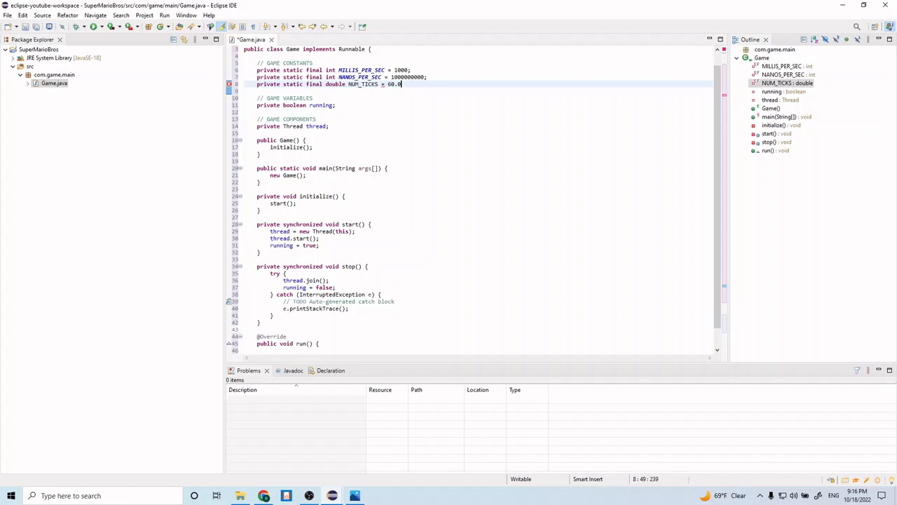
text(;)
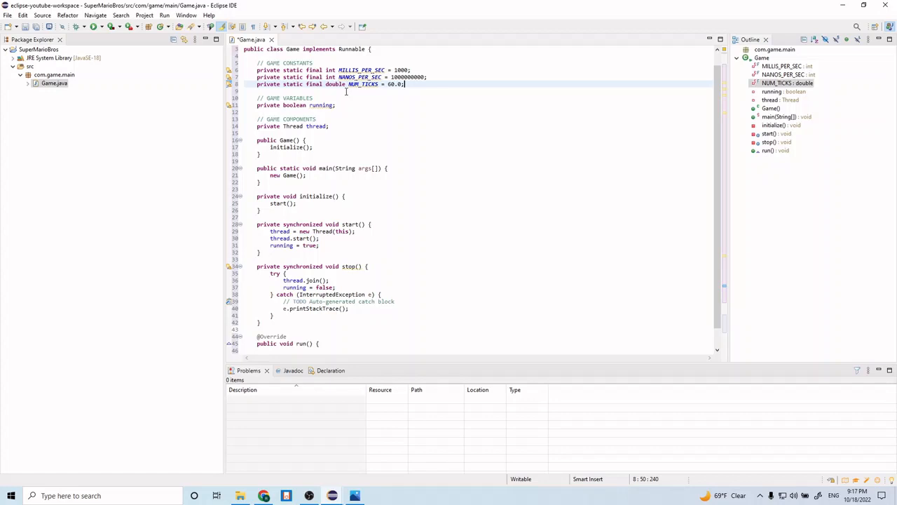
- In run(), declare long lastTime = System.nanoTime() and double amountOfTicks = NUM_TICKS
scroll(up, 3)
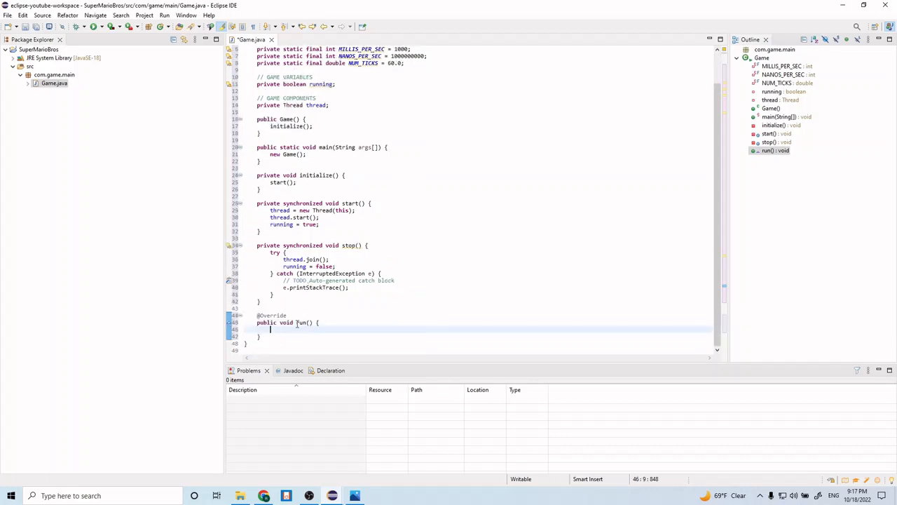
mouse_move(320, 336)
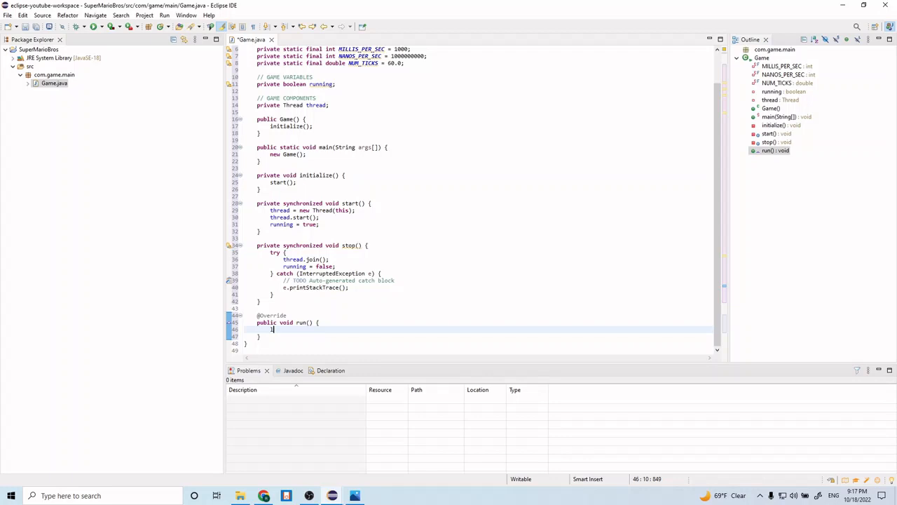
text(long lastTime = System.)
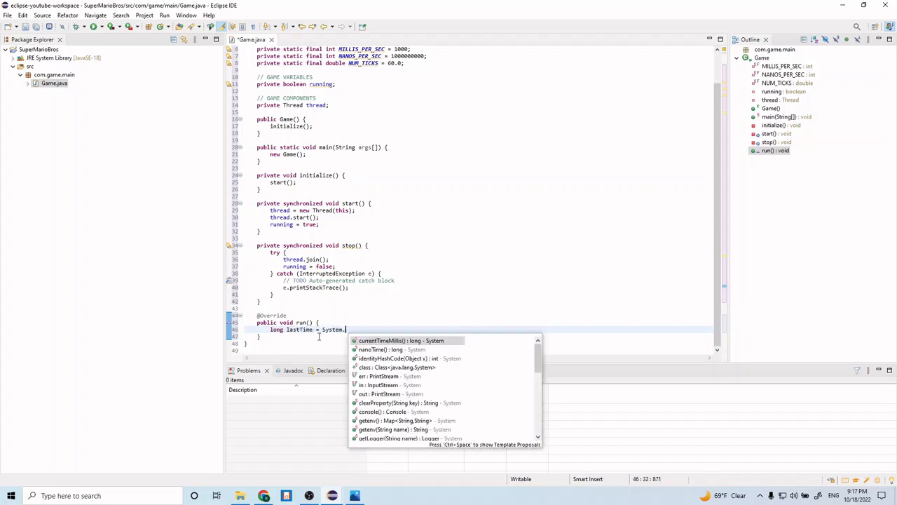
click(382, 349)
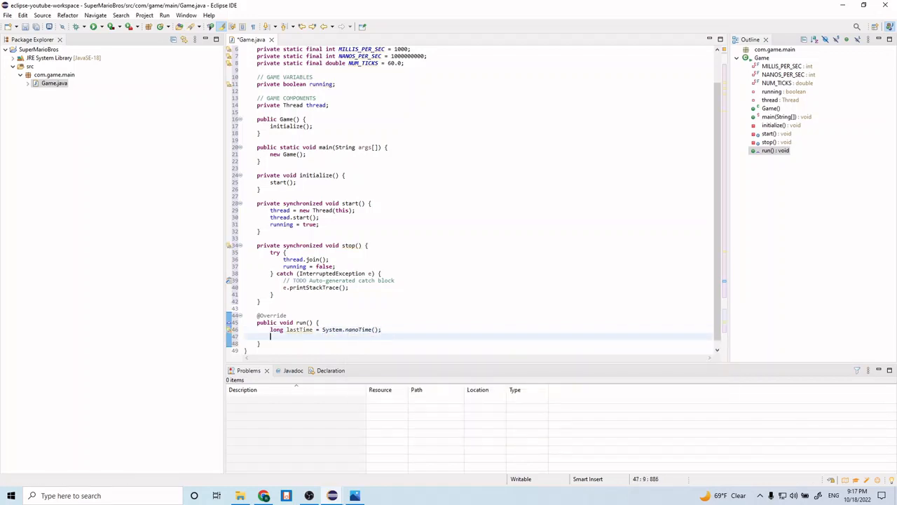
text(double amou)
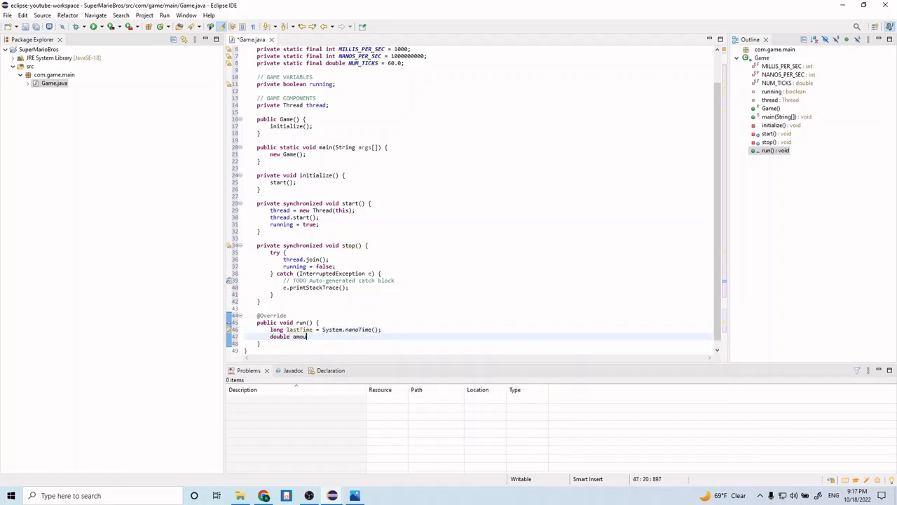
text(amountOfTicks)
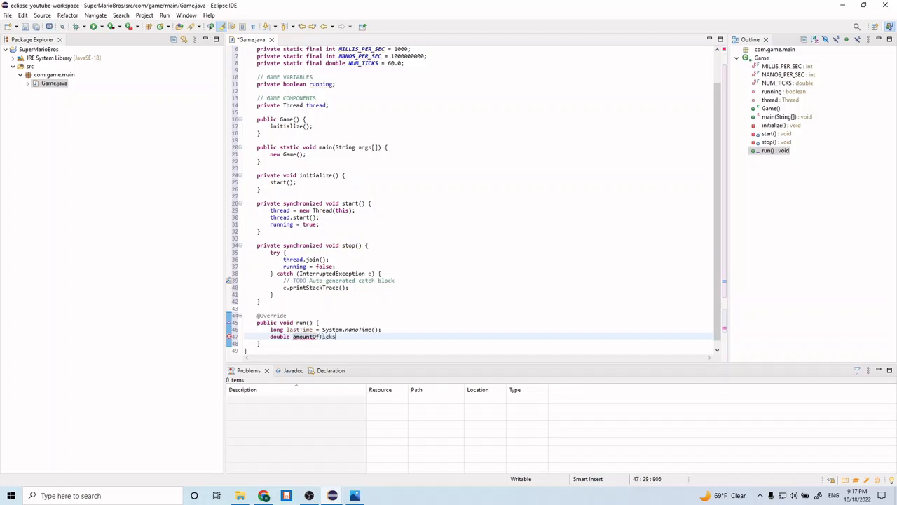
text(= NUM_)
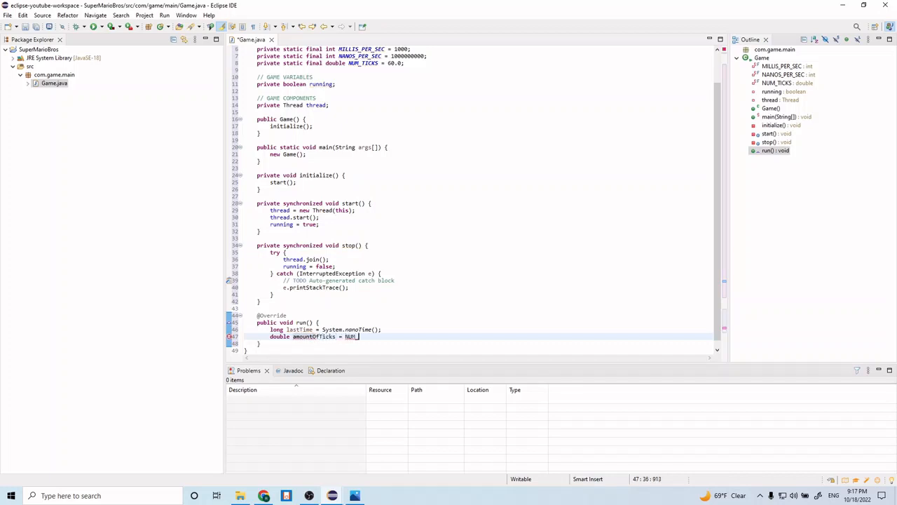
text(TICKS)
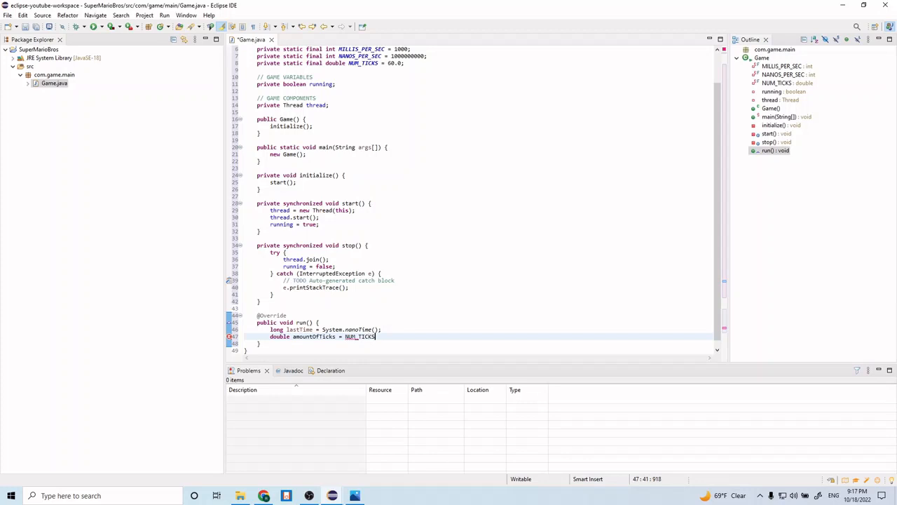
key(Return)
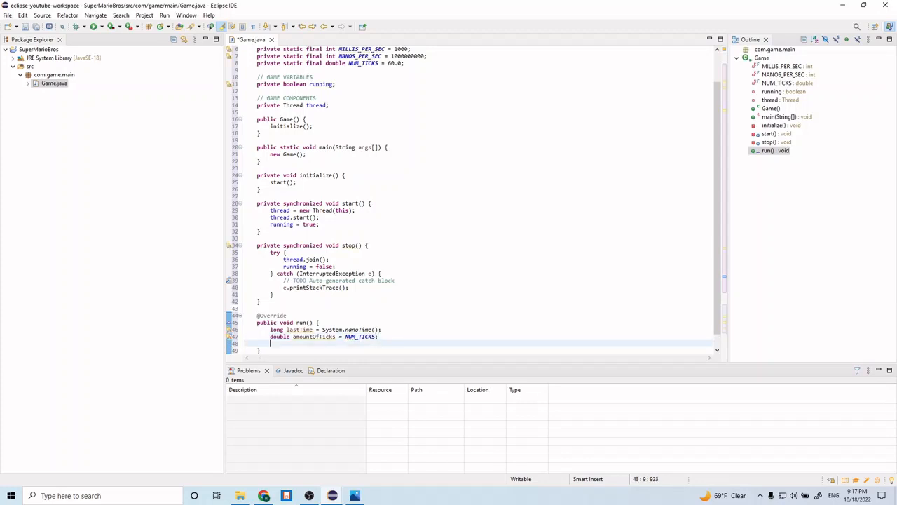
- Declare double ns divided by amountOfTicks, plus a double delta variable
text(double ns = NANOS_PER_SEC)
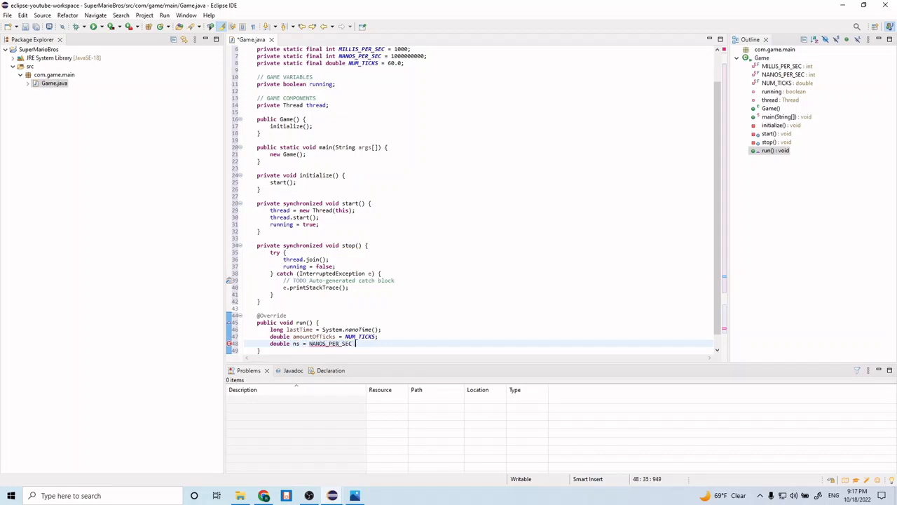
text(/ amountOfTicks;)
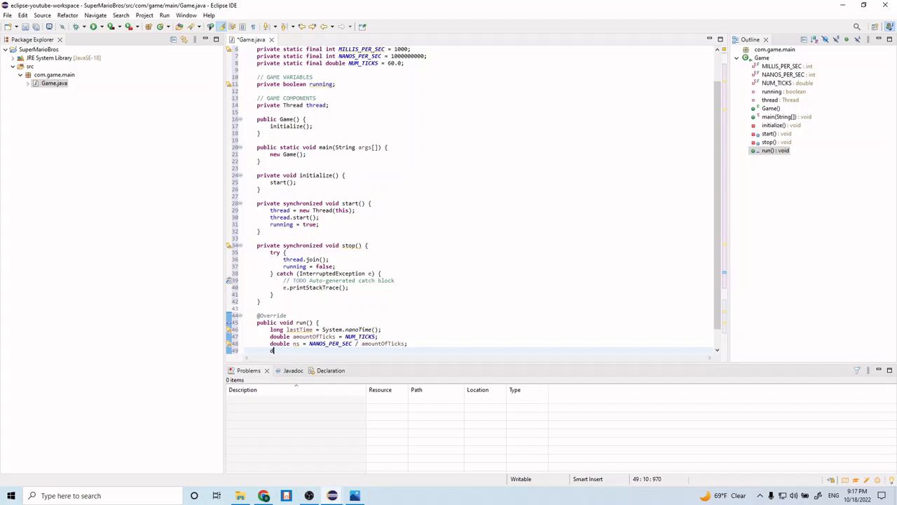
text(double)
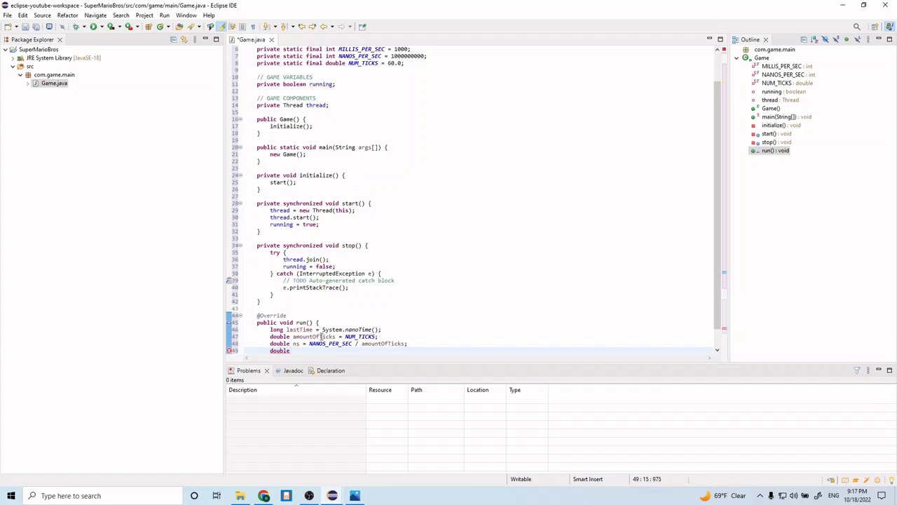
scroll(up, 3)
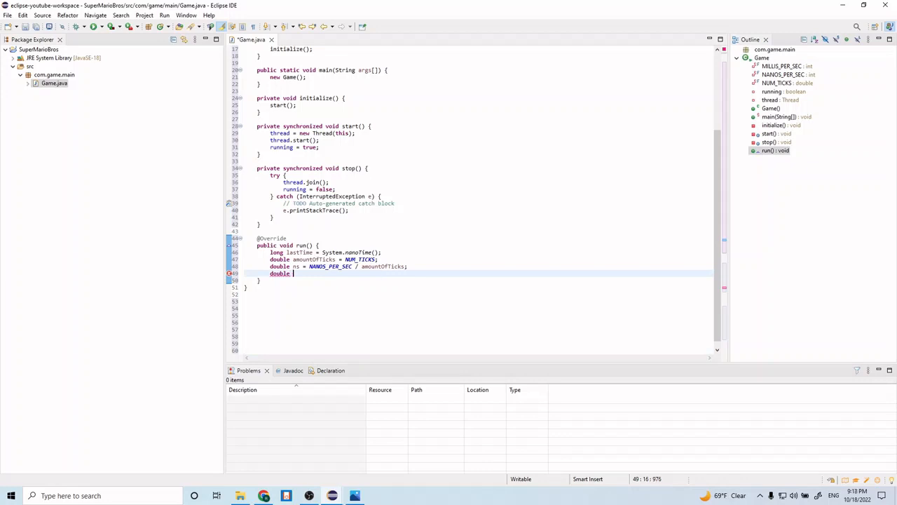
text(delta = 0;)
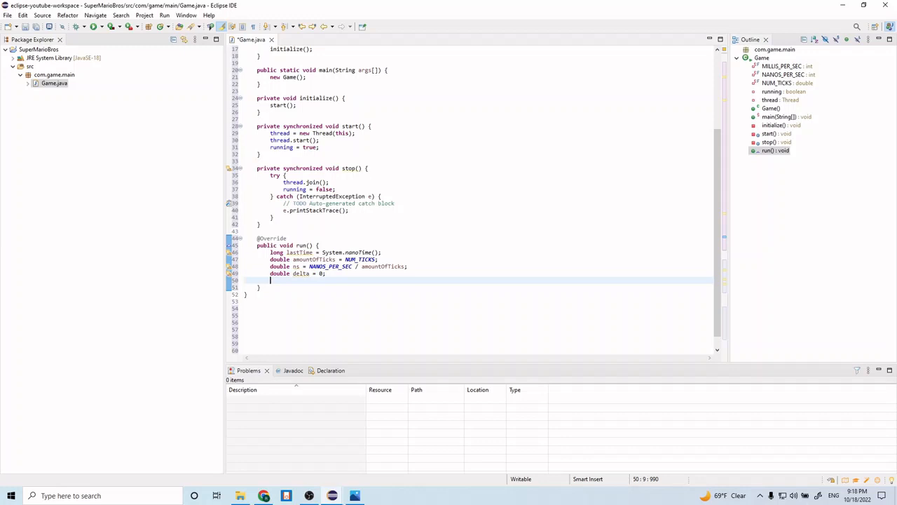
- Declare long timer = System.currentTimeMillis() and int frames = 0, then begin int updates
text(long tim)
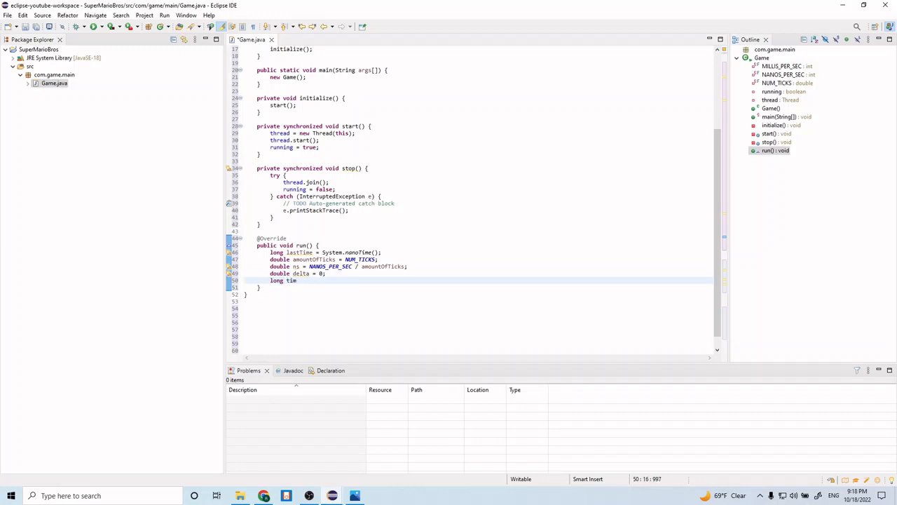
text(er =)
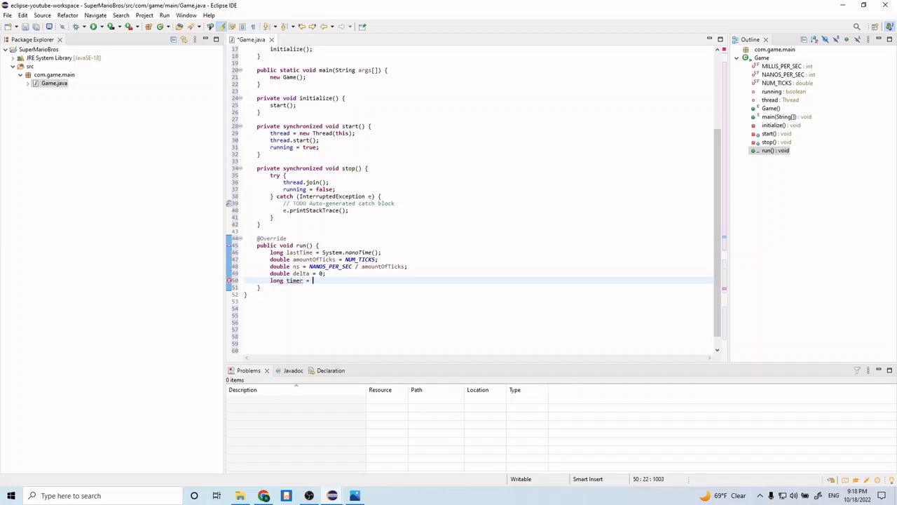
text(System.currentTimeMillis();)
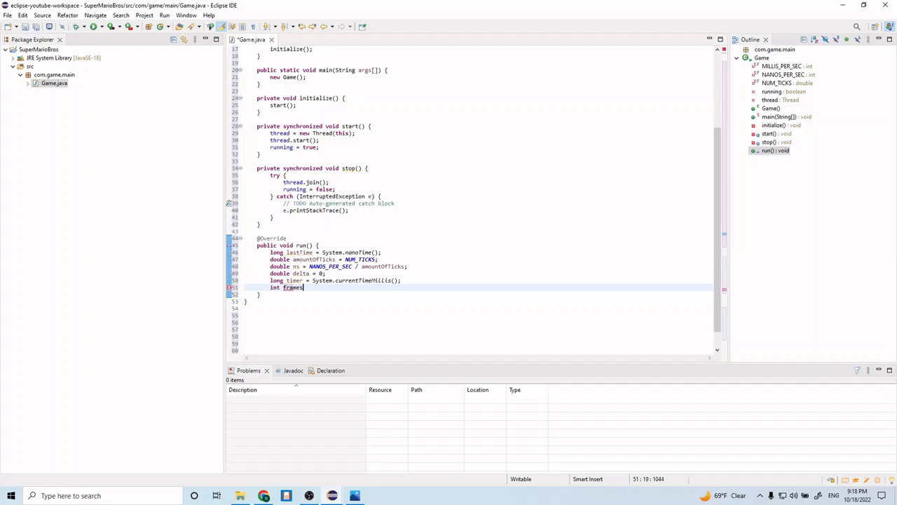
text(= 0;)
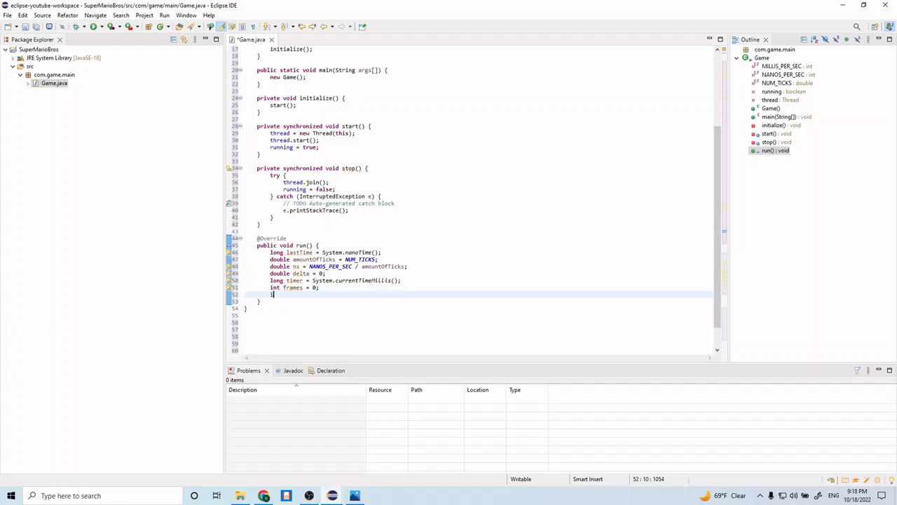
text(int updates = 0;)
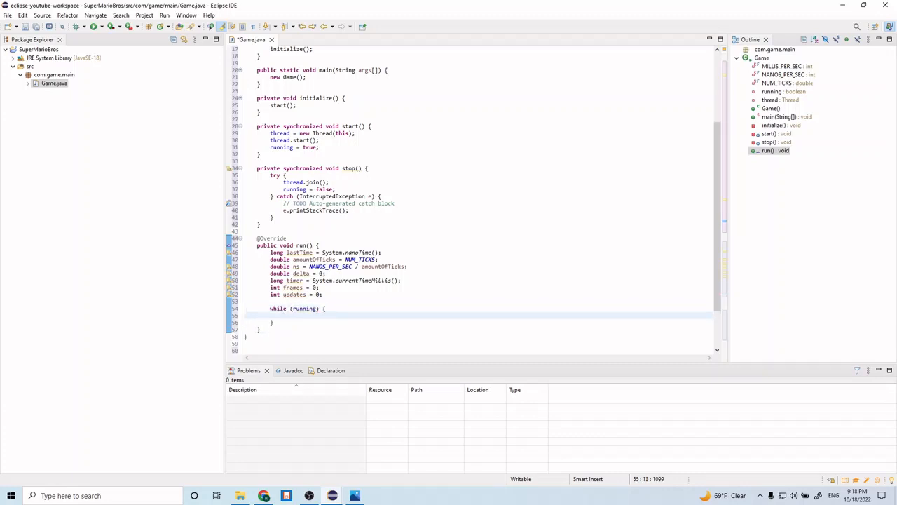
mouse_move(647, 453)
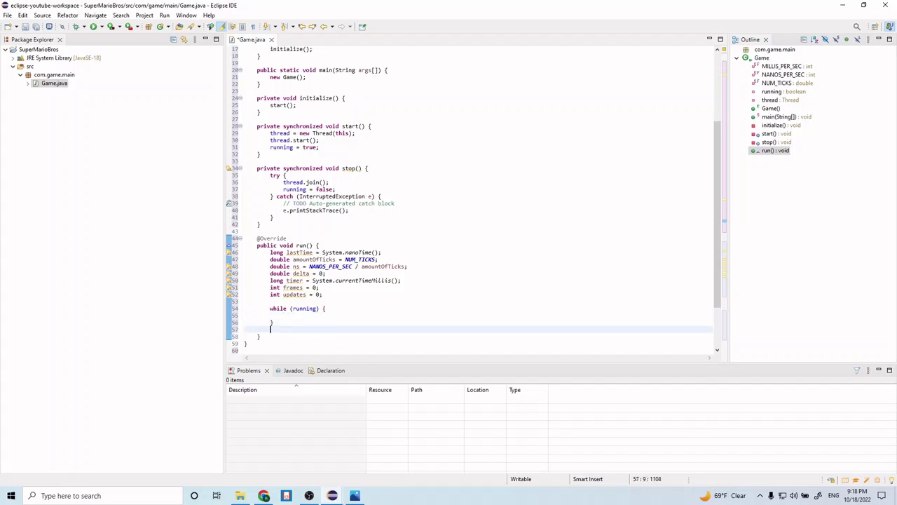
- Add a stop(); call below the empty while (running) loop at the end of run()
text(s)
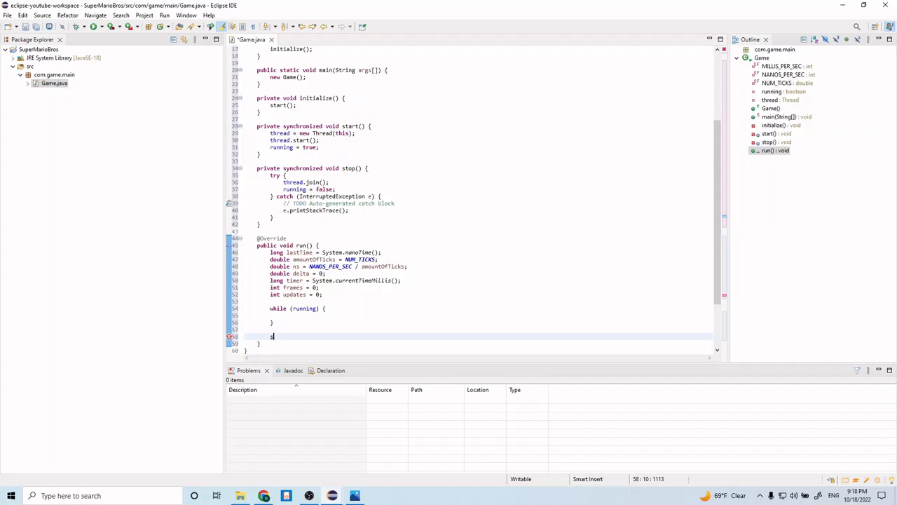
text(top)
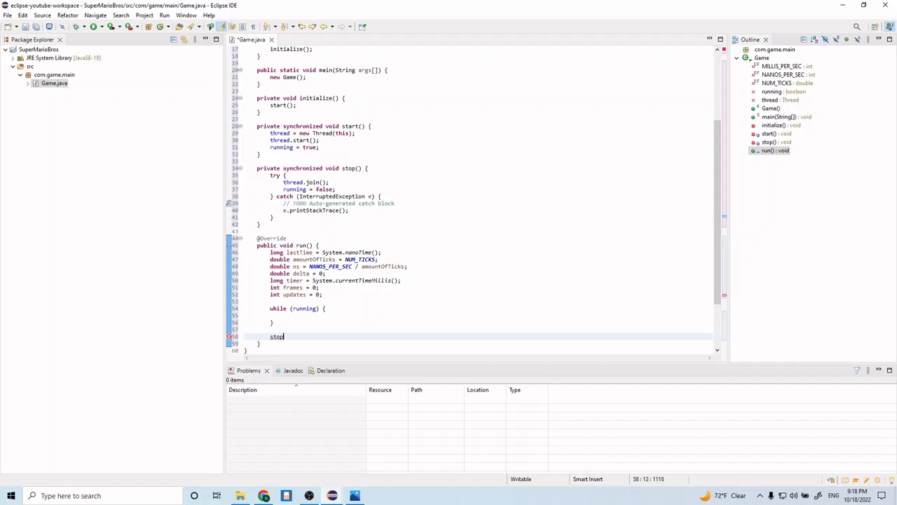
text(();)
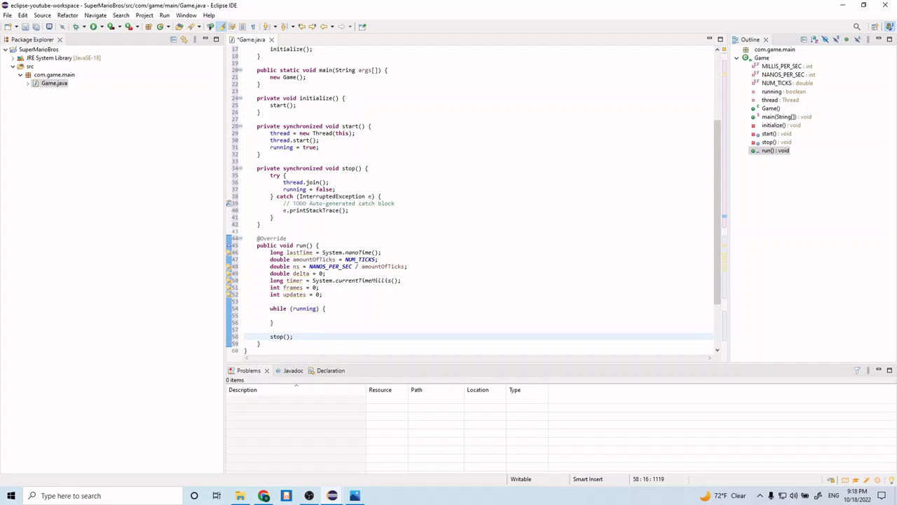
click(293, 335)
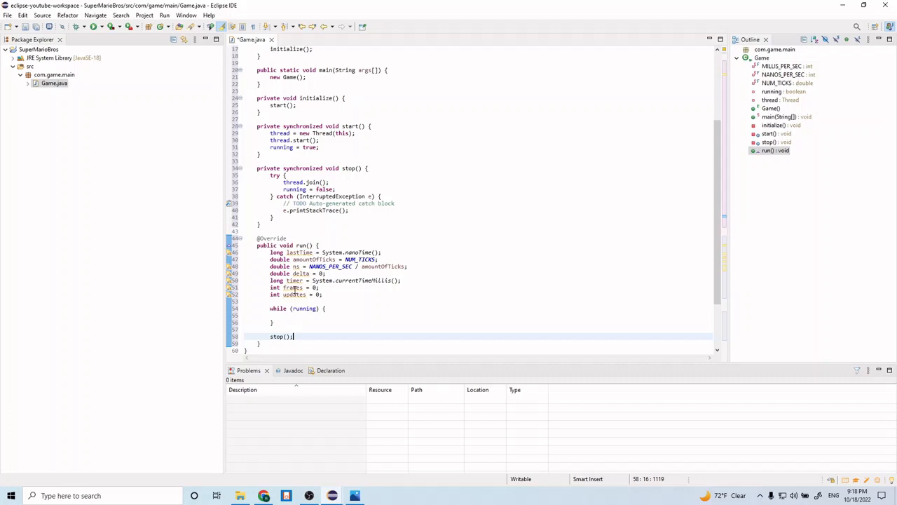
click(319, 287)
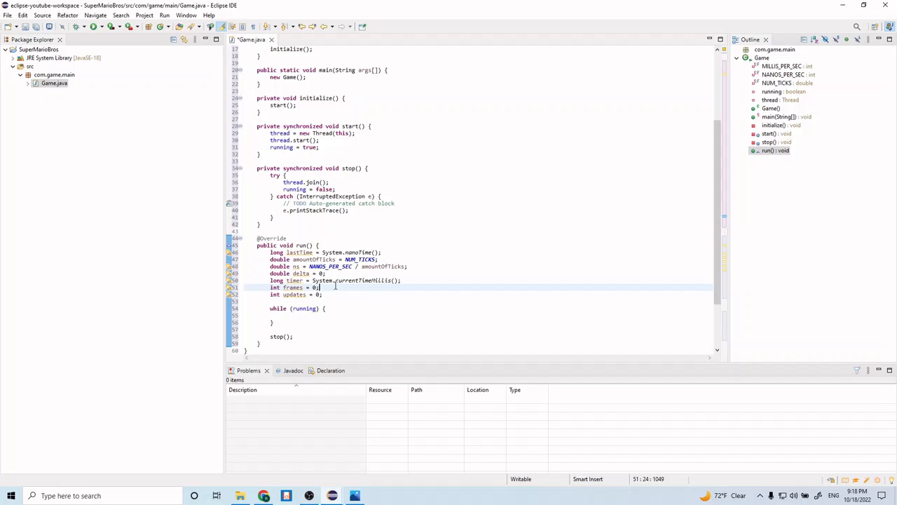
click(323, 294)
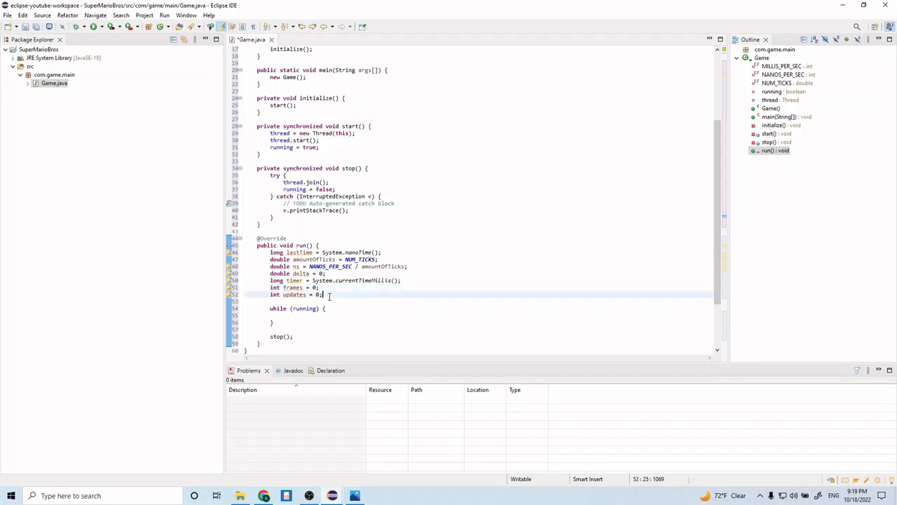
mouse_move(353, 304)
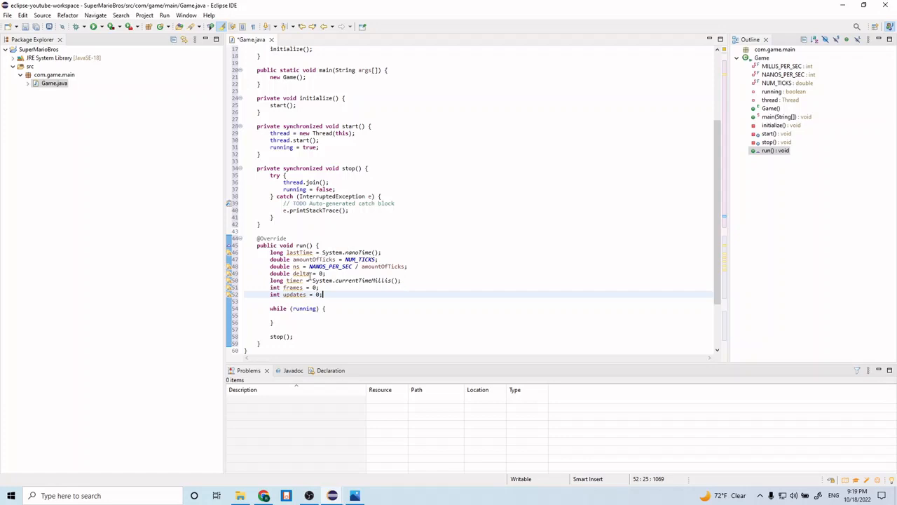
mouse_move(436, 265)
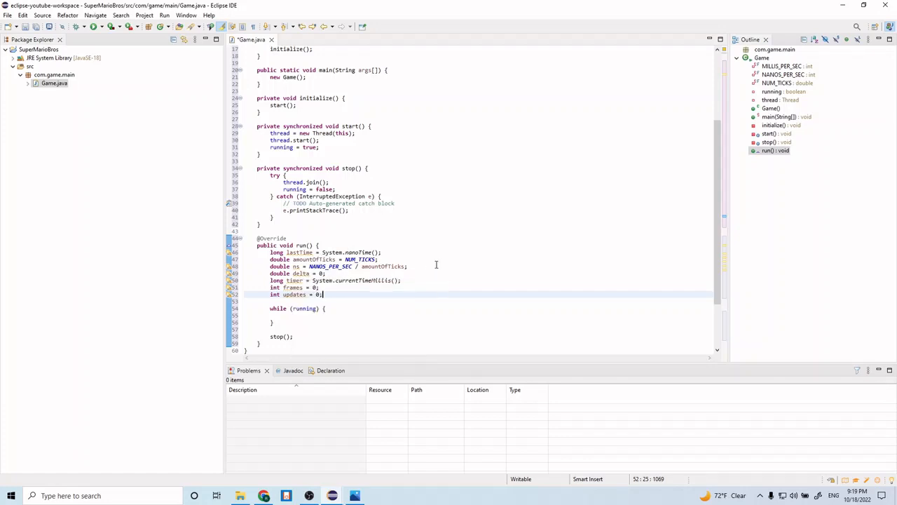
click(382, 252)
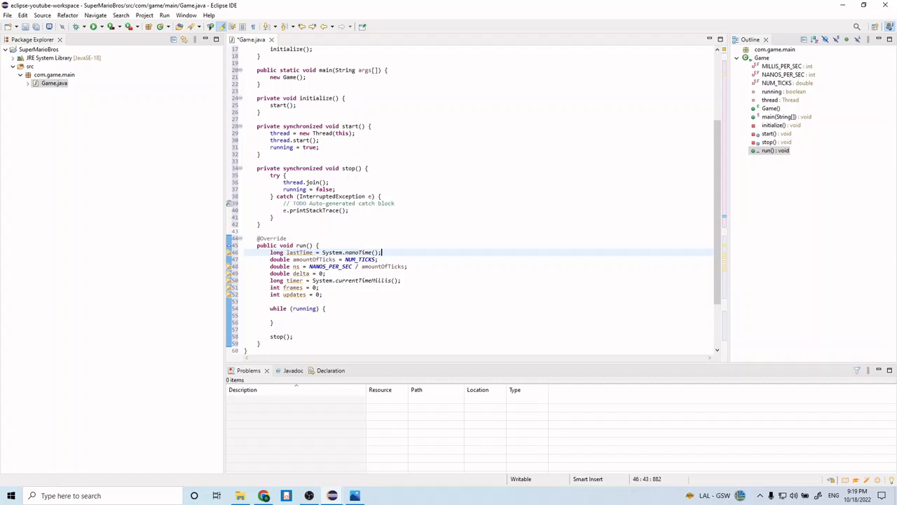
mouse_move(461, 286)
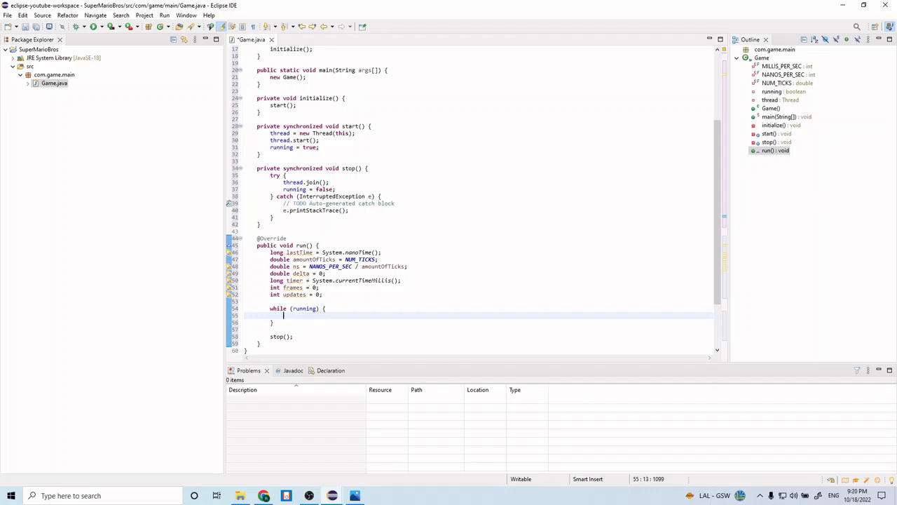
mouse_move(745, 280)
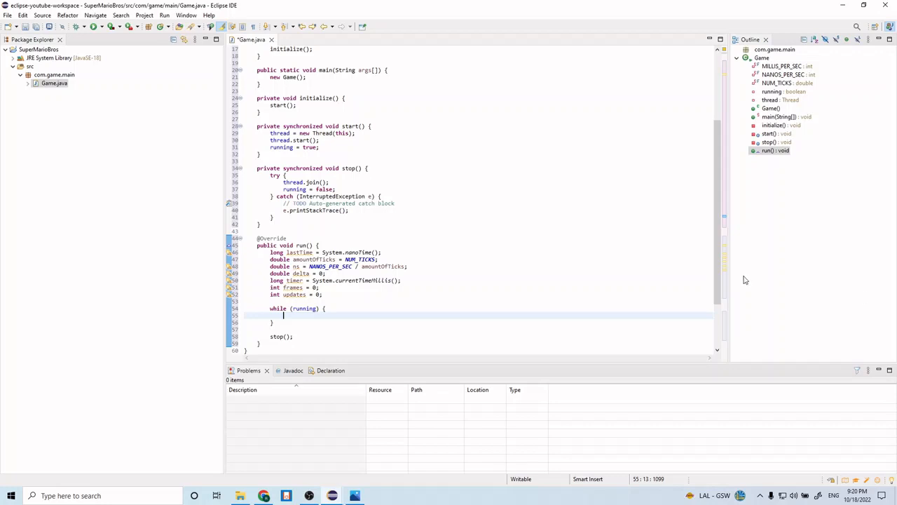
mouse_move(296, 316)
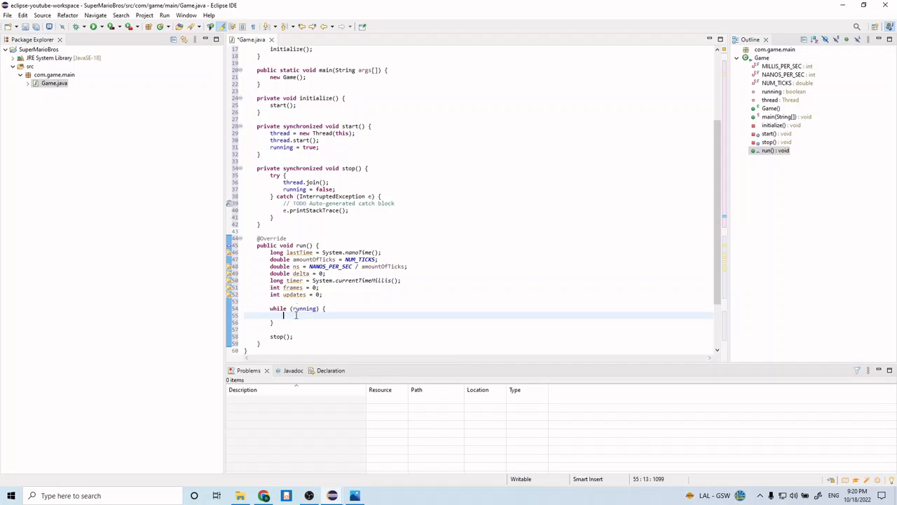
mouse_move(323, 325)
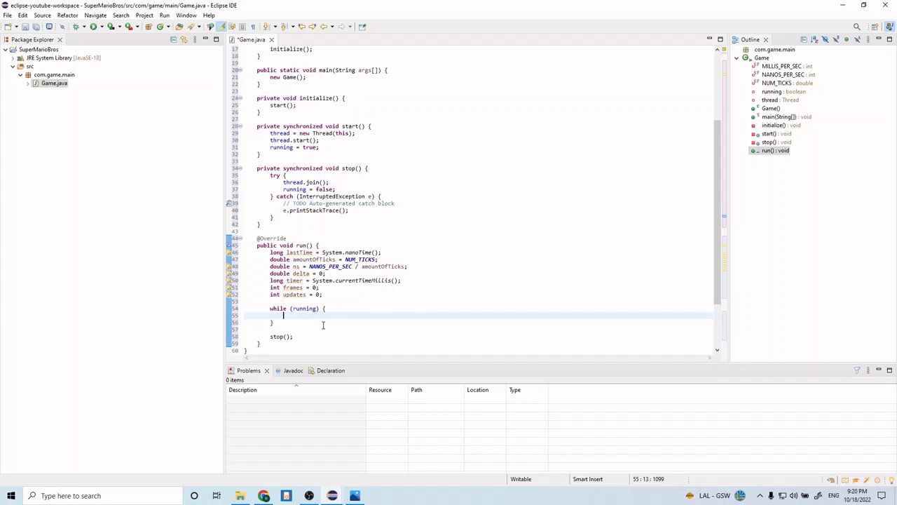
- In the loop, set long now = System.nanoTime(), add (now - lastTime) / ns to delta, and set lastTime = now
text(long)
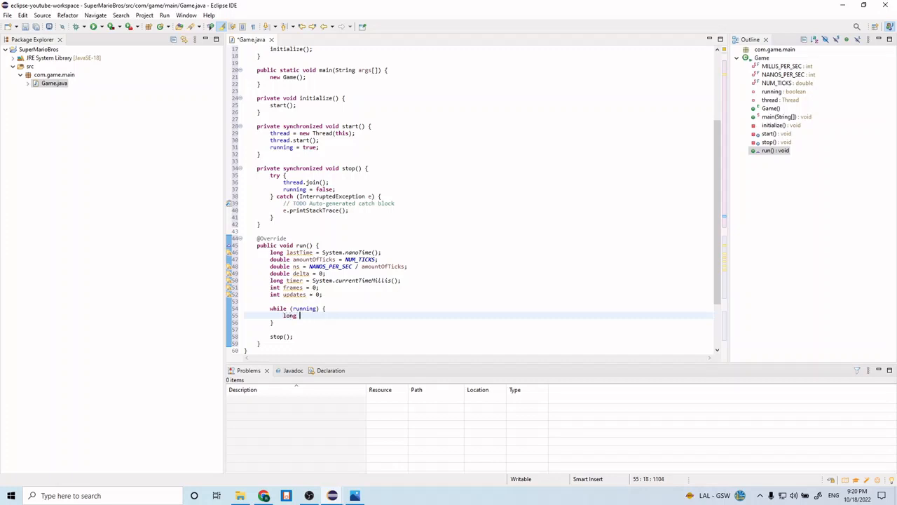
text(now =)
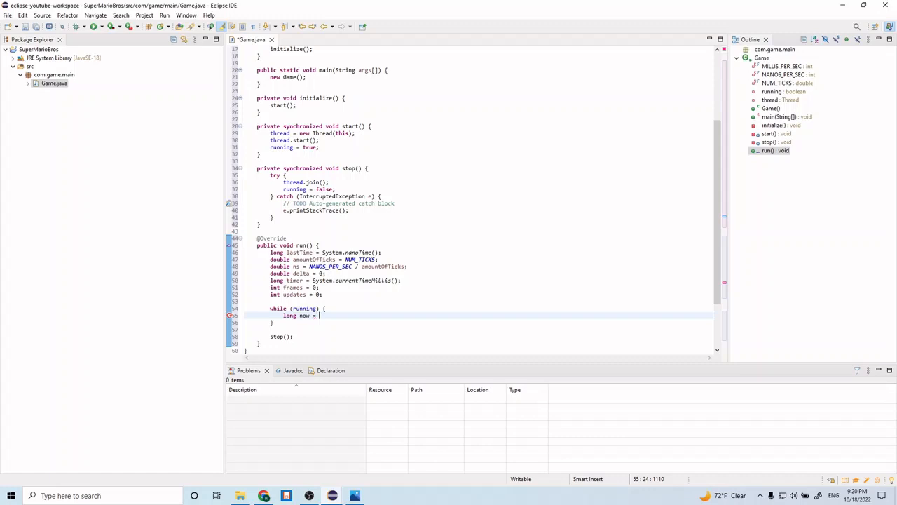
text(System.)
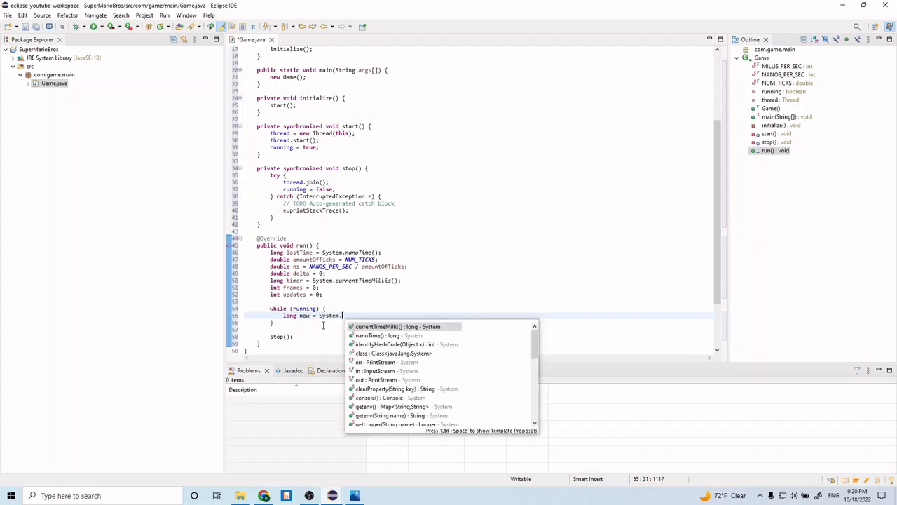
click(368, 335)
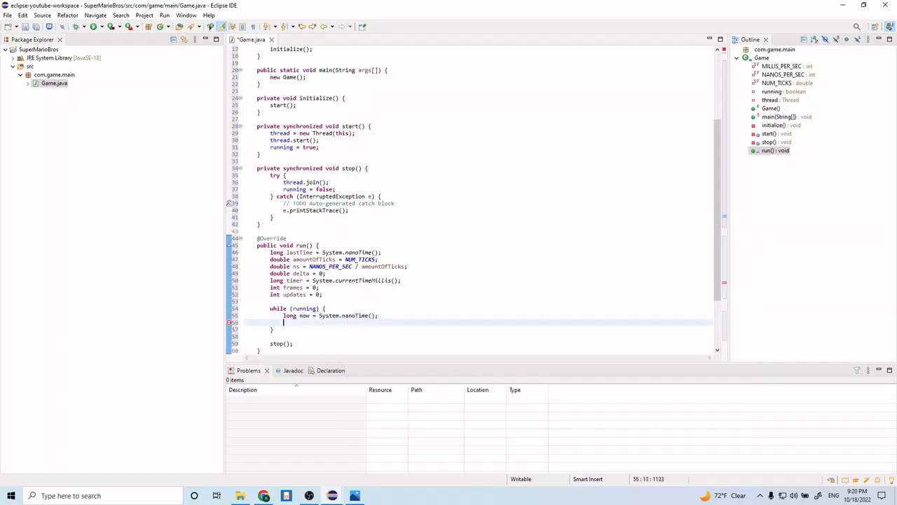
text(delta += (now - lastTime)
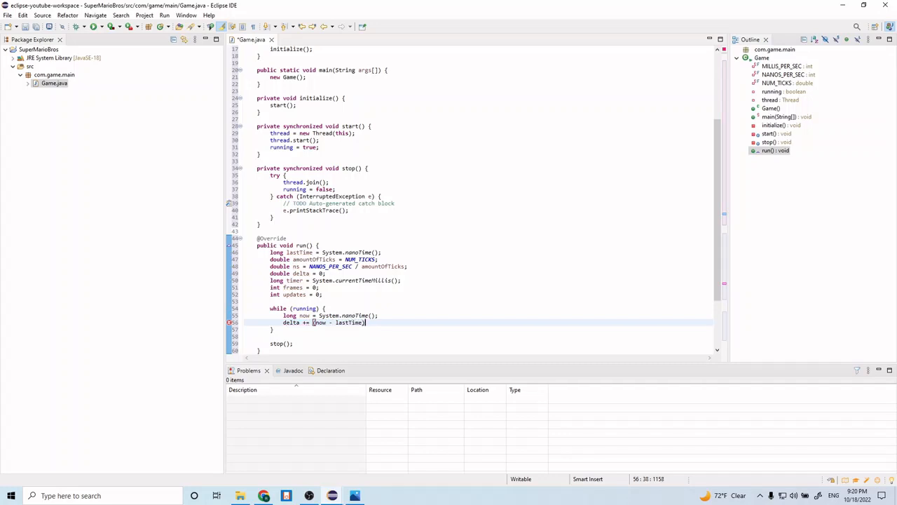
text(/ ns;)
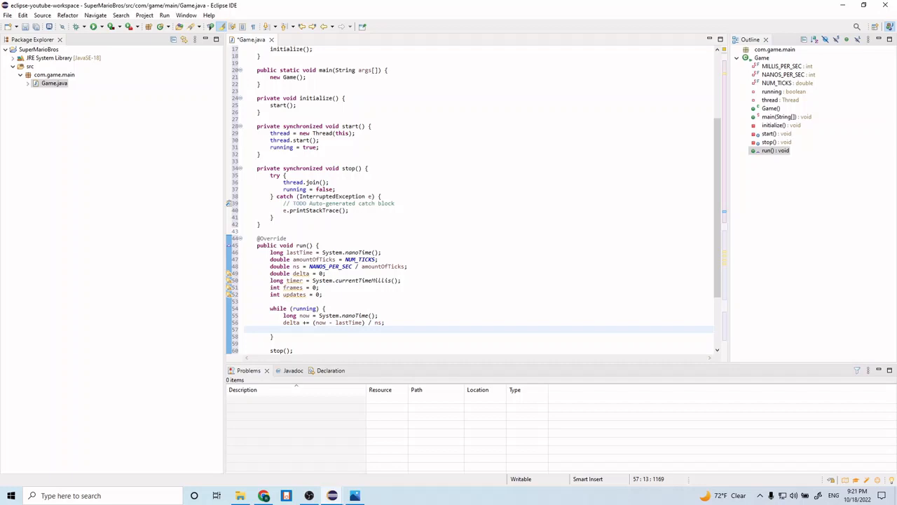
text(lastTime =)
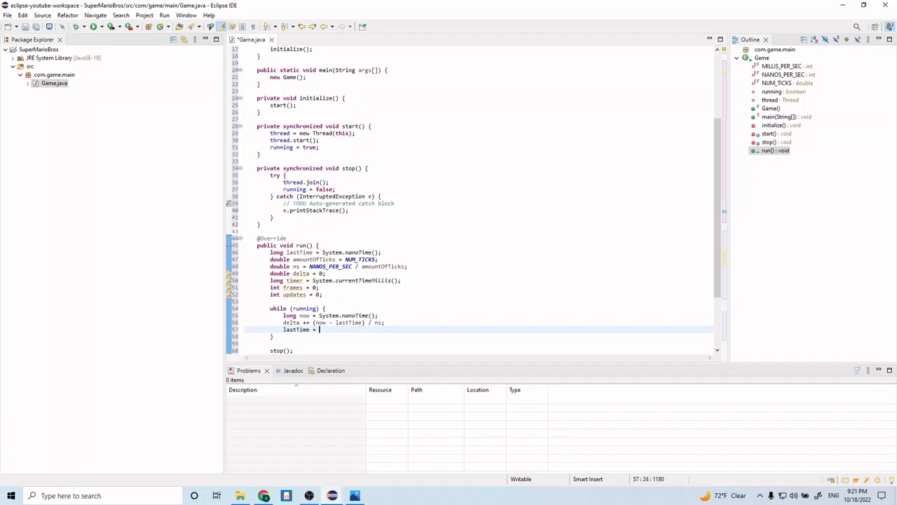
text(now;)
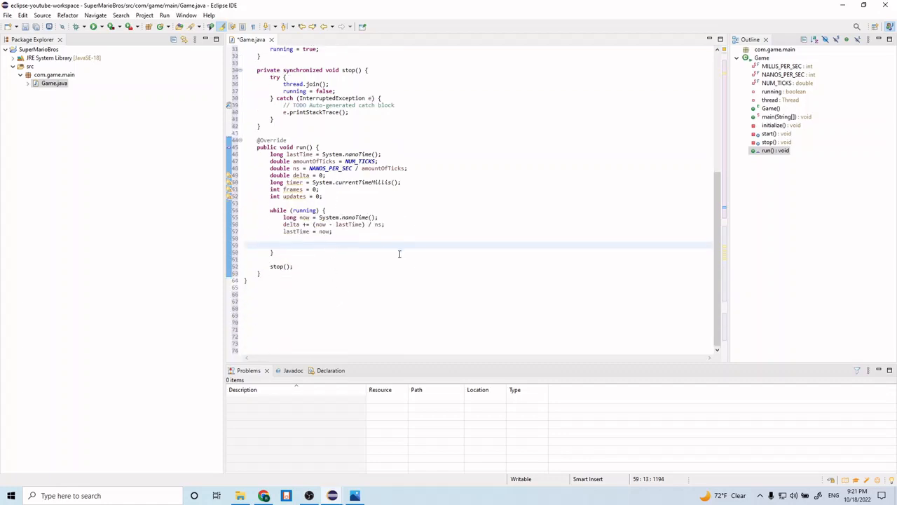
- Add a nested while (delta >= 1) loop calling tick(), update++ and delta--
click(283, 245)
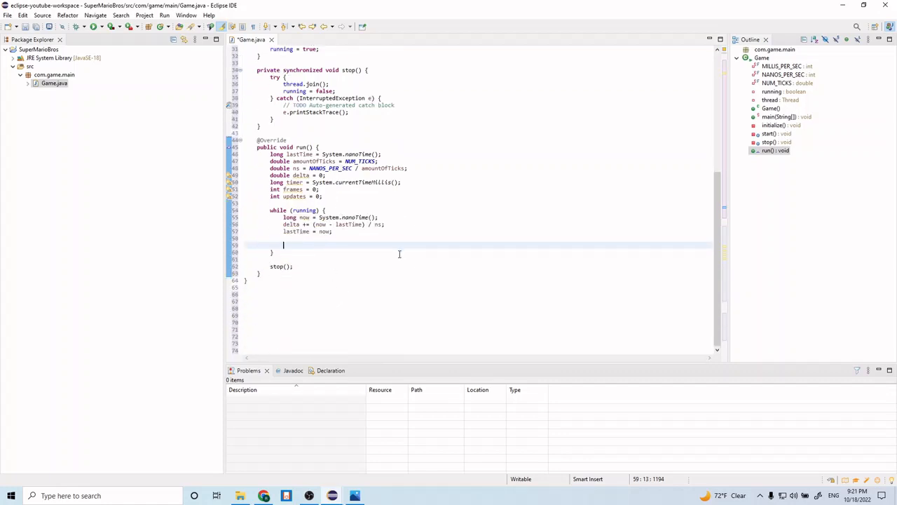
text(while()
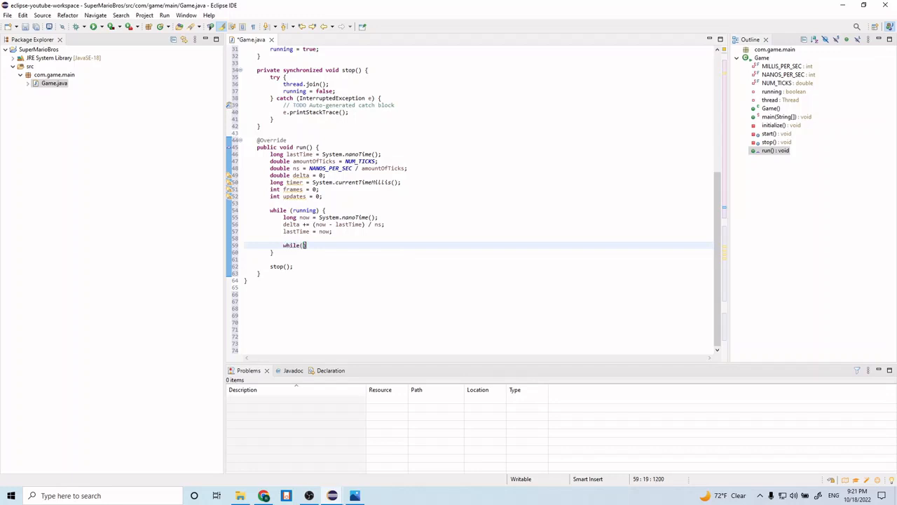
text(delta)
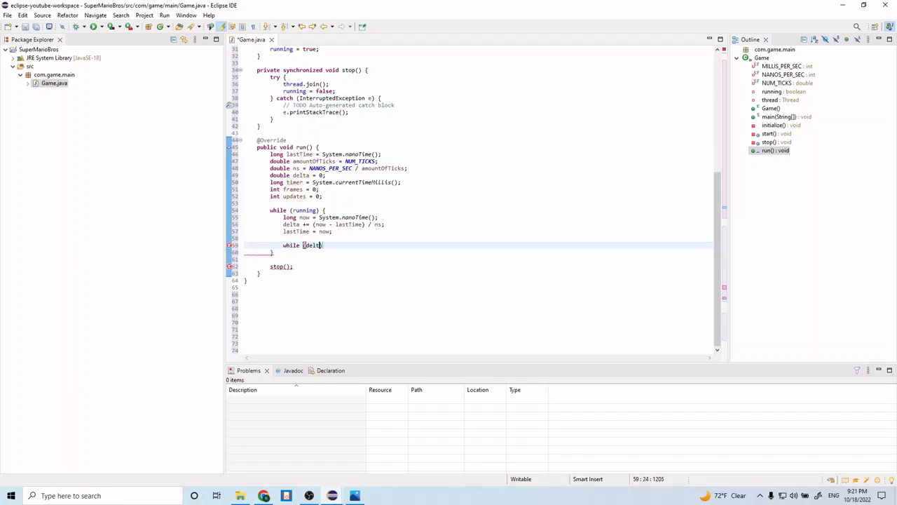
text(>= 1)
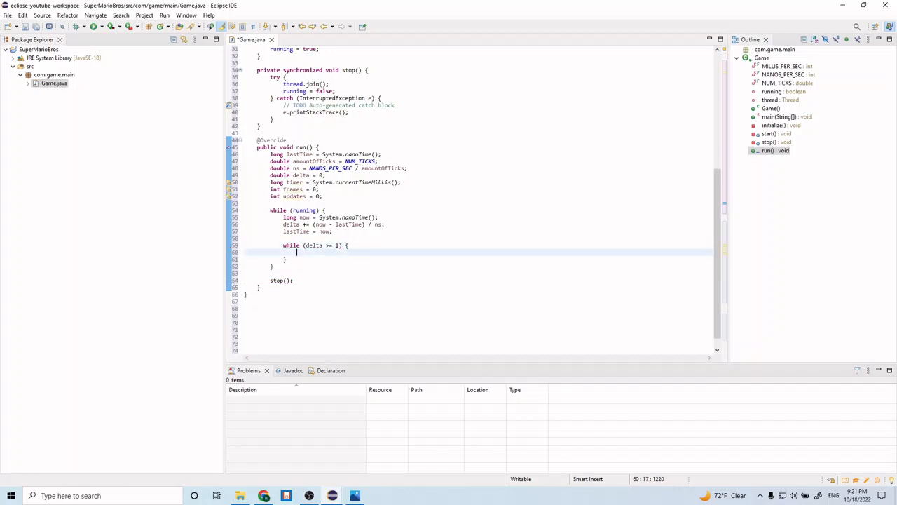
text(tick();)
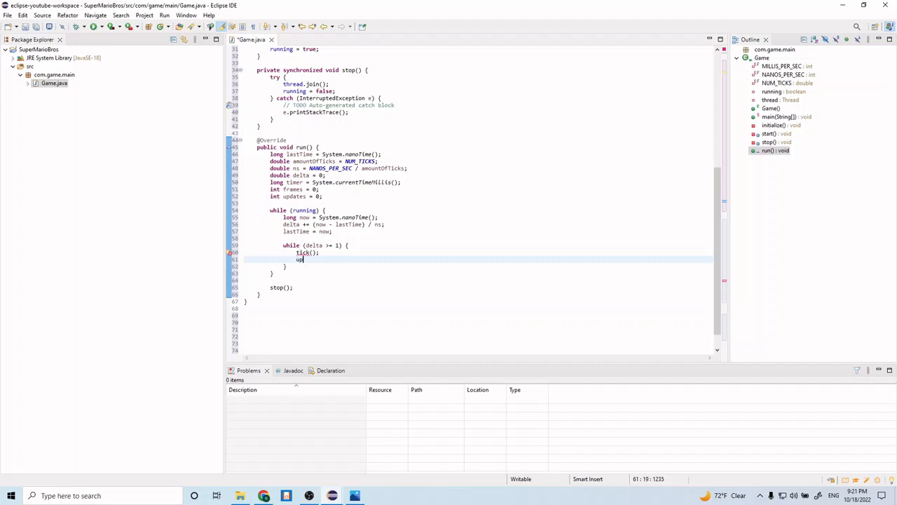
text(update++;)
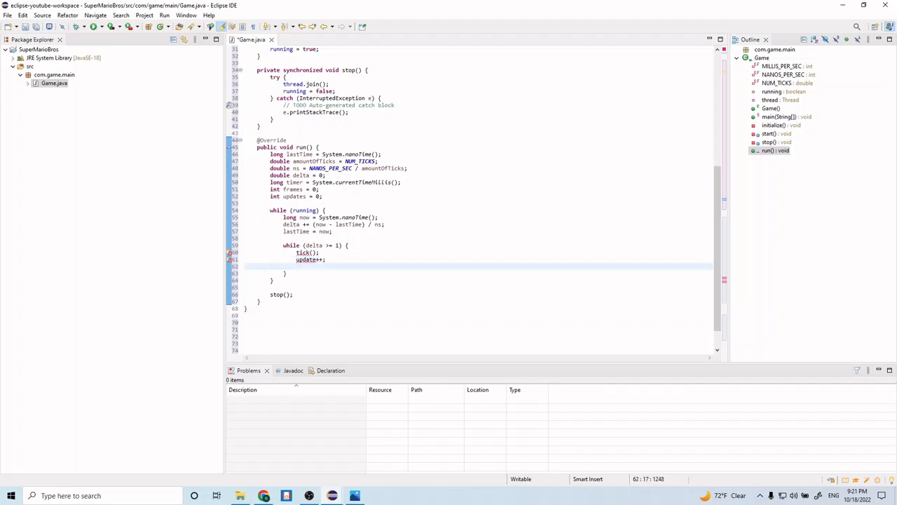
text(delta)
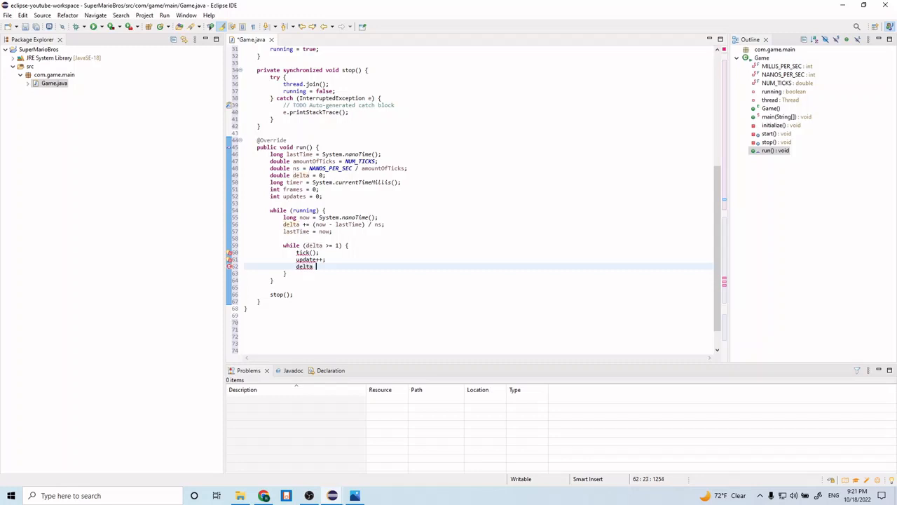
text(--;)
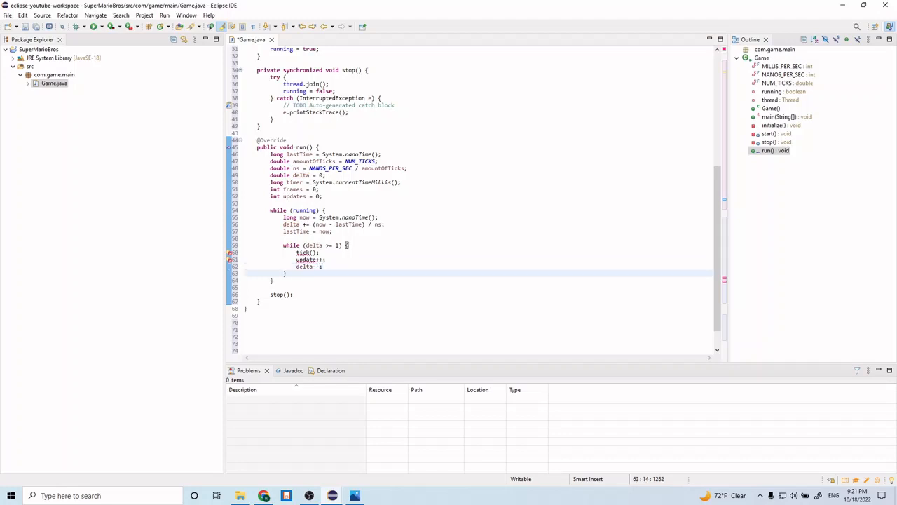
key(Return)
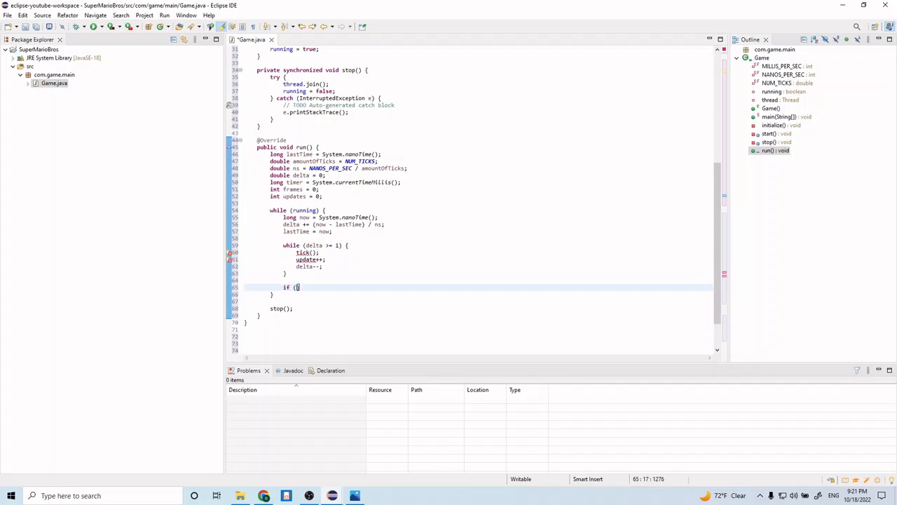
- Complete if (running) { render(); } below the inner loop
text(running)
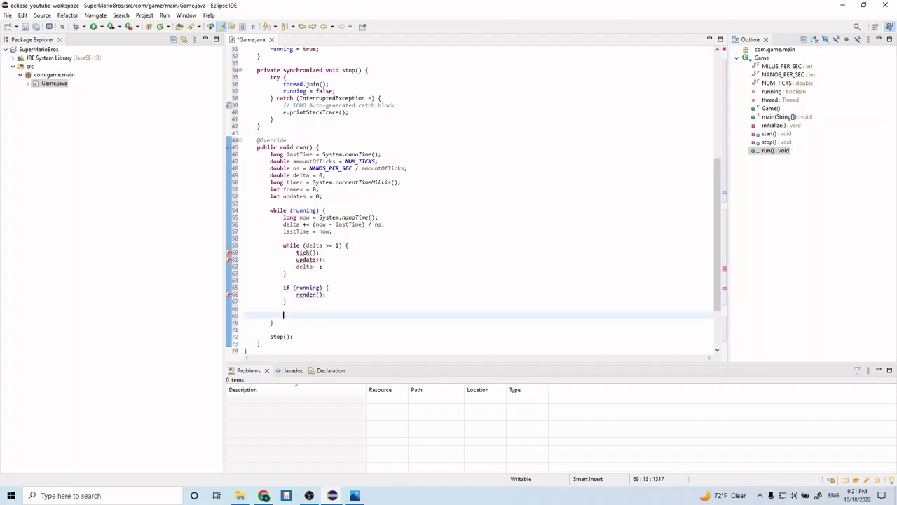
scroll(down, 3)
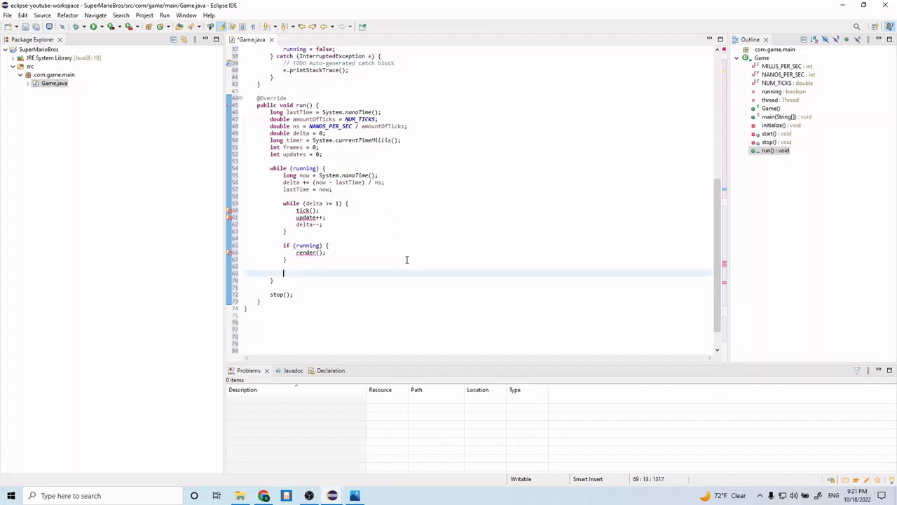
- Add the check if (System.currentTimeMillis() - timer > MILLIS_PER_SEC)
text(if ()
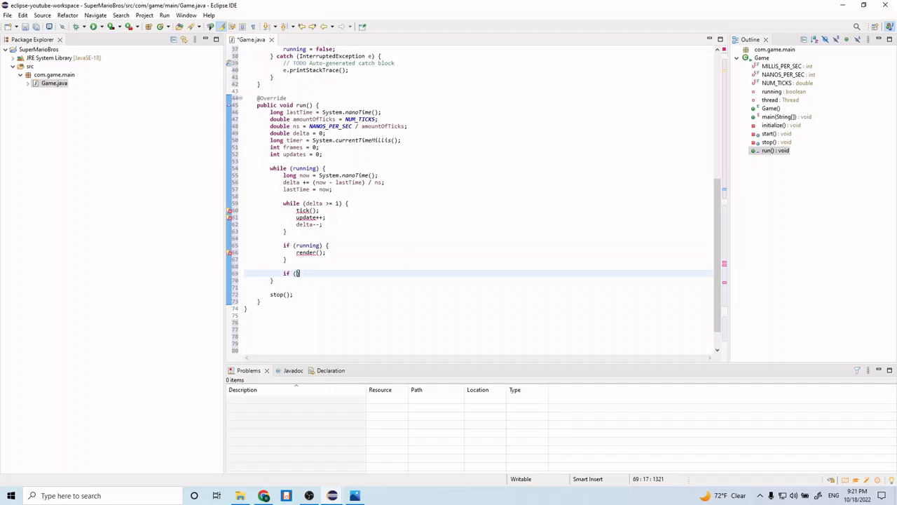
text(System.currentT)
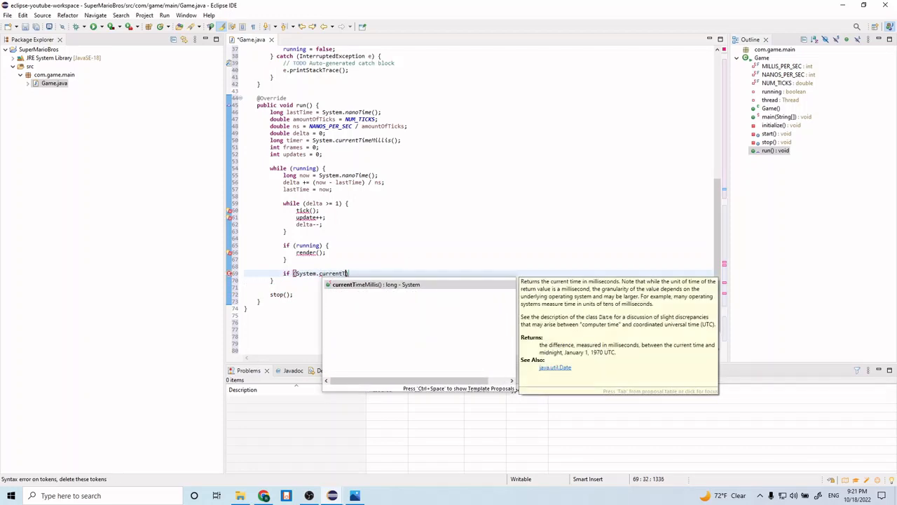
text(me))
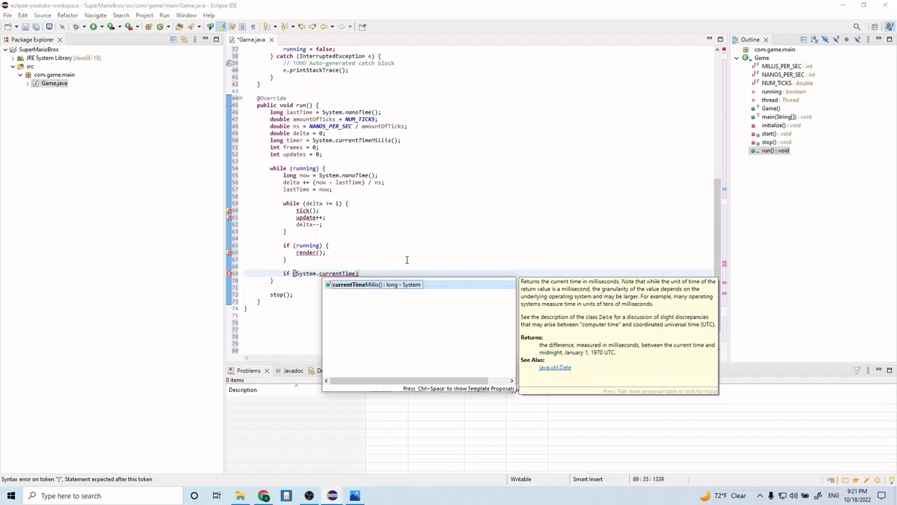
click(377, 284)
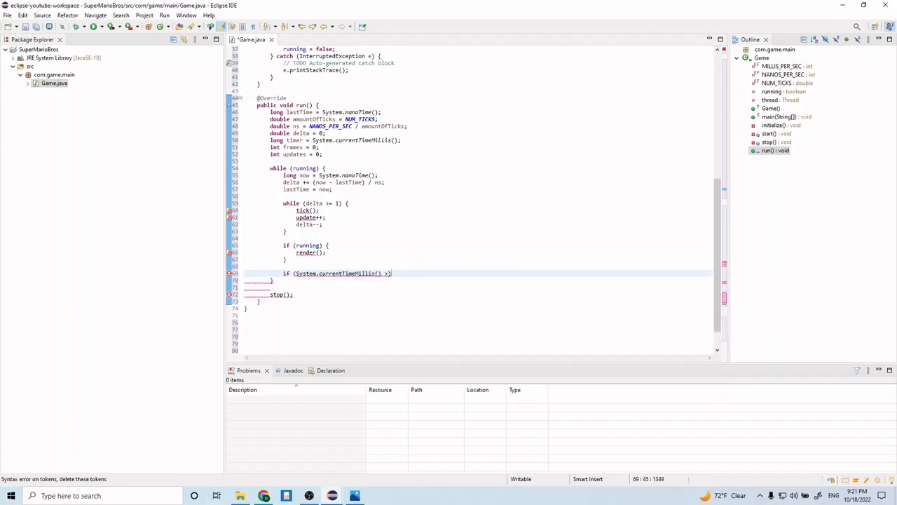
text(- time)
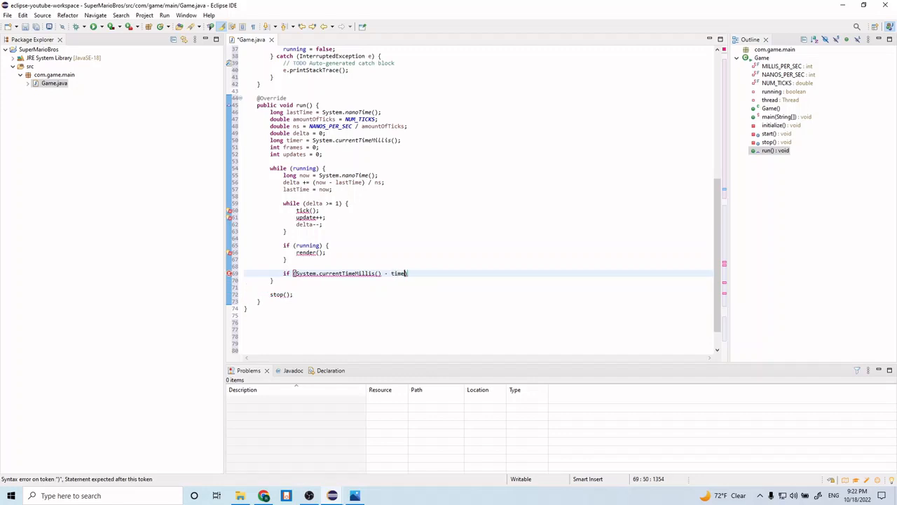
text(r))
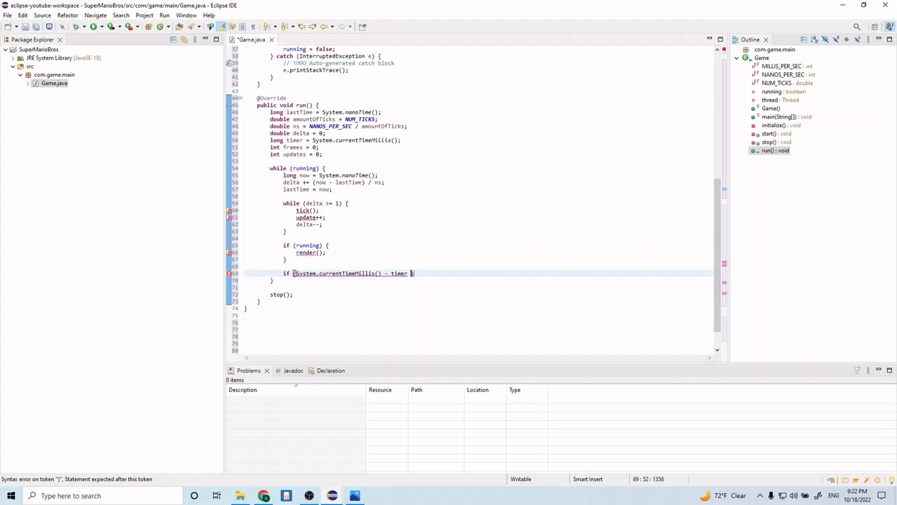
text(> MILLI)
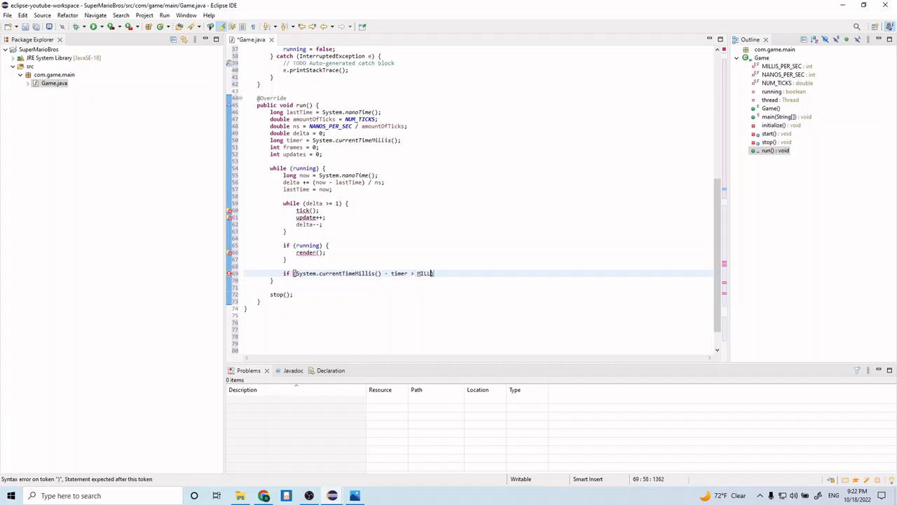
text(S_PER_SEC)
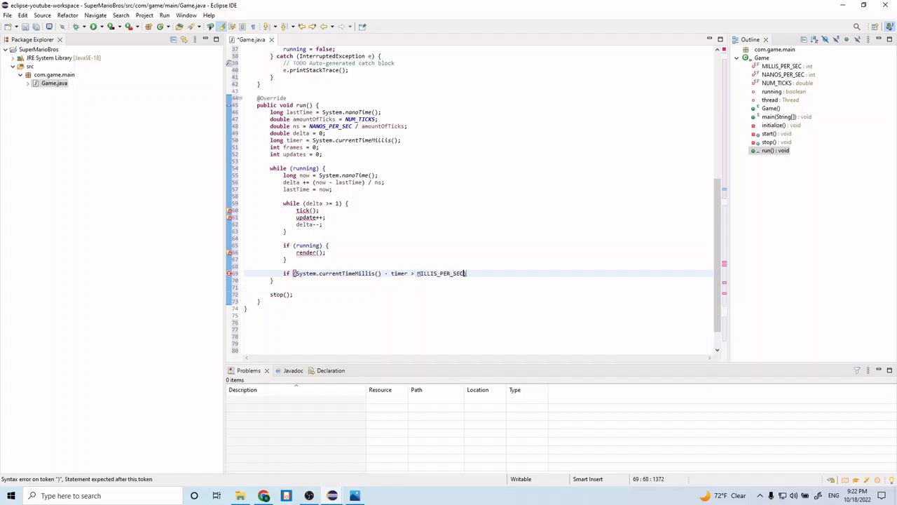
key(Backspace)
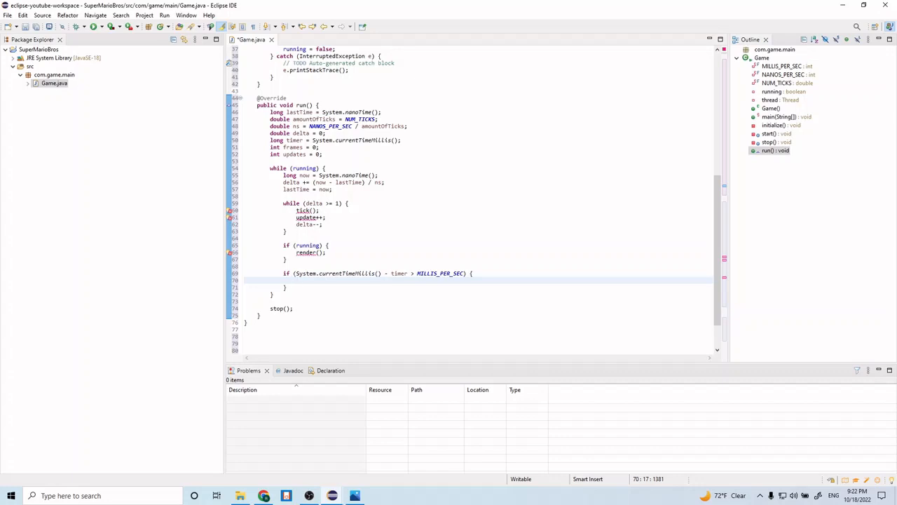
- Inside the check, advance timer += MILLIS_PER_SEC
text(timer +=)
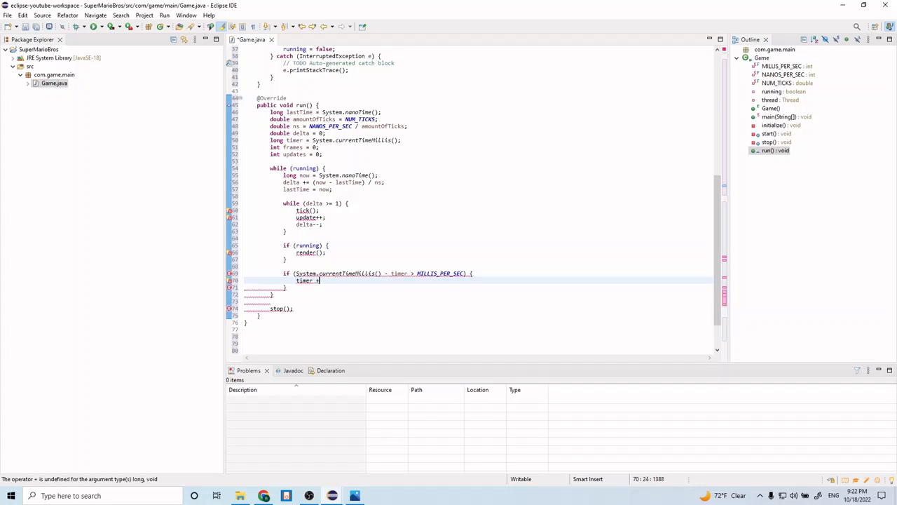
text(M)
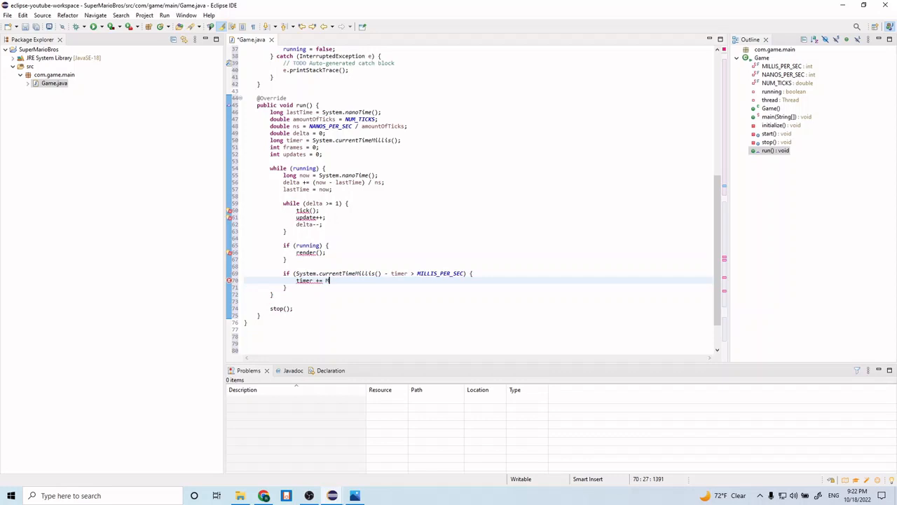
text(ILLIS_)
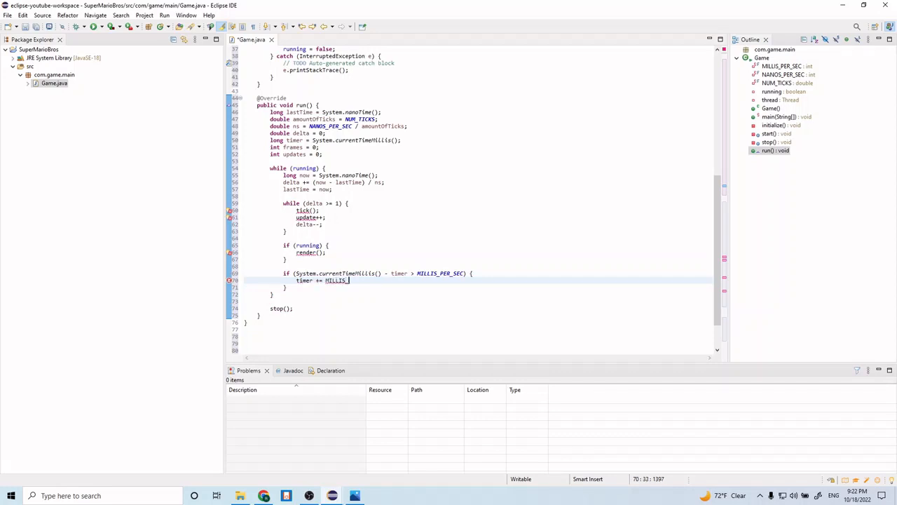
text(_PER_SEC)
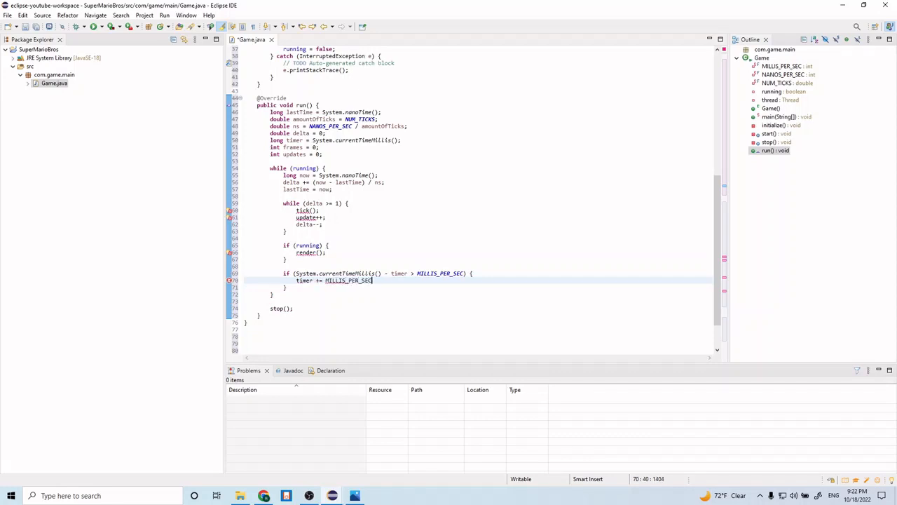
- Print "FPS: " + frames and TPS + updates, then reset updates and frames to 0
text(System.out.pri)
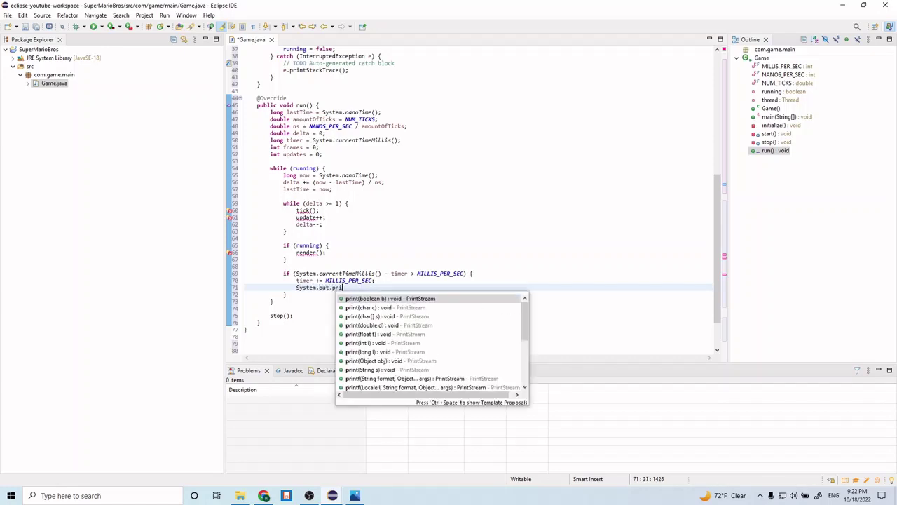
click(390, 298)
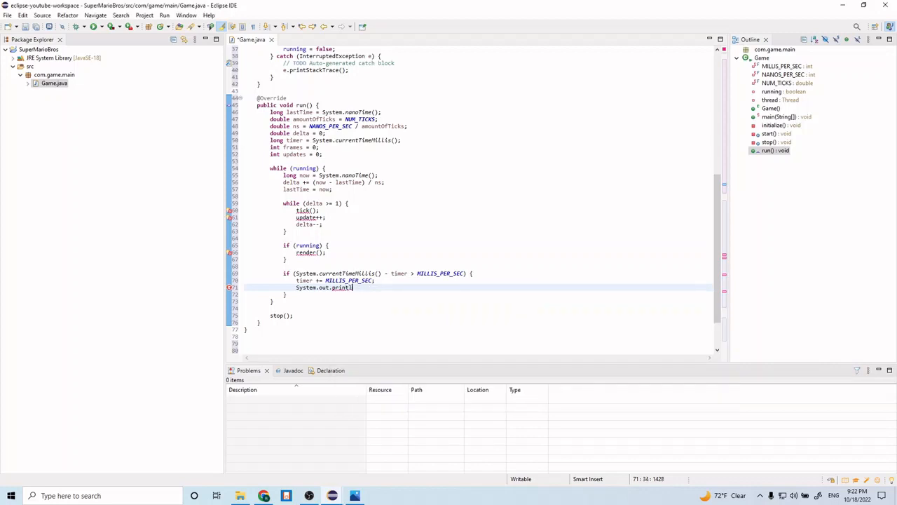
text(ln())
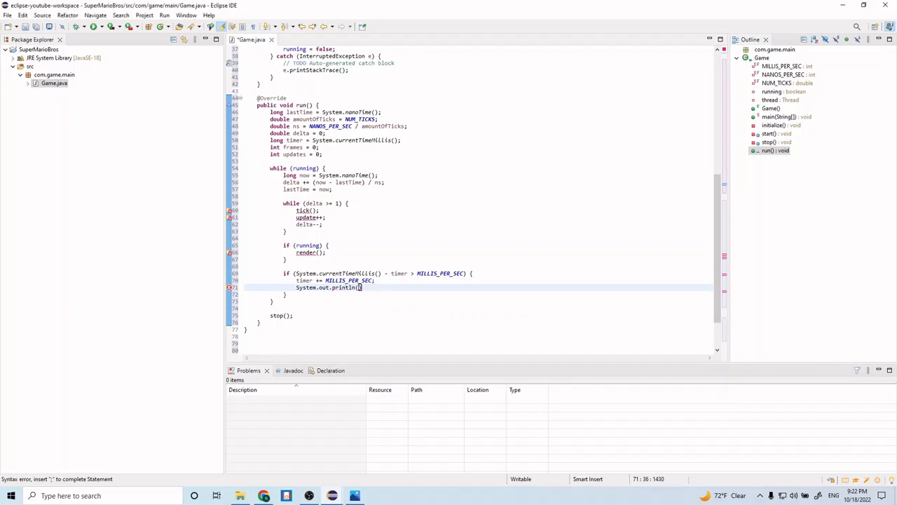
text(FPS: " +)
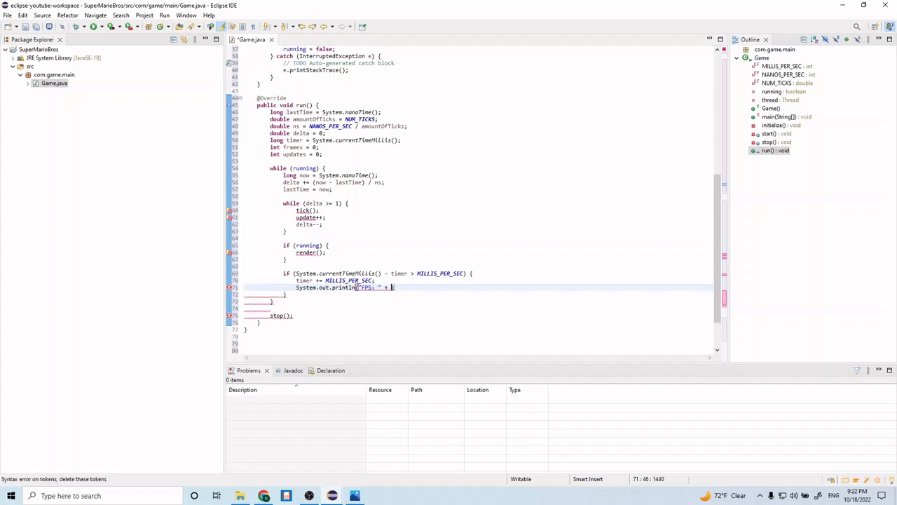
text(frames + " TP)
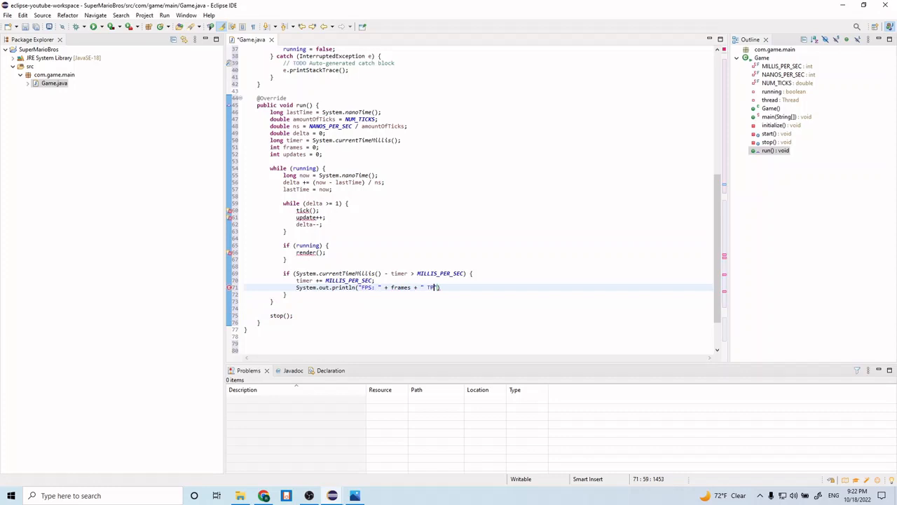
text(FPS: ")
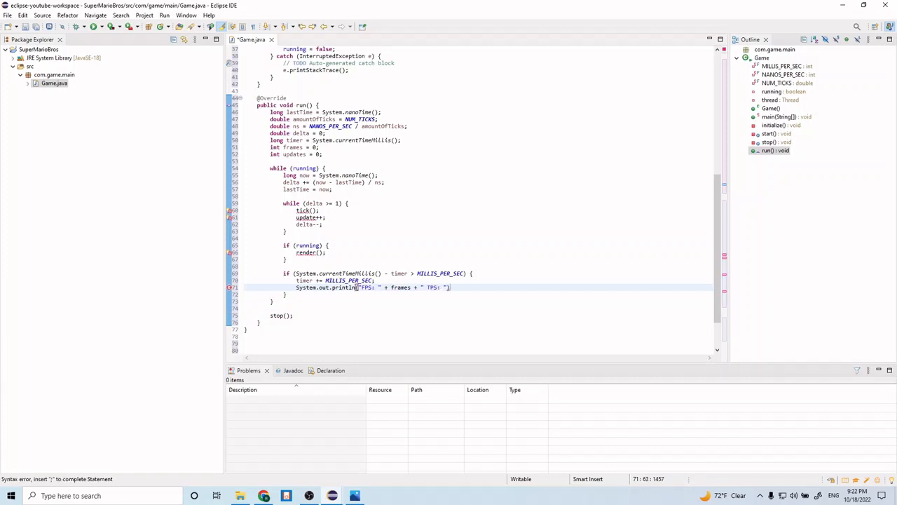
text(+ updates)
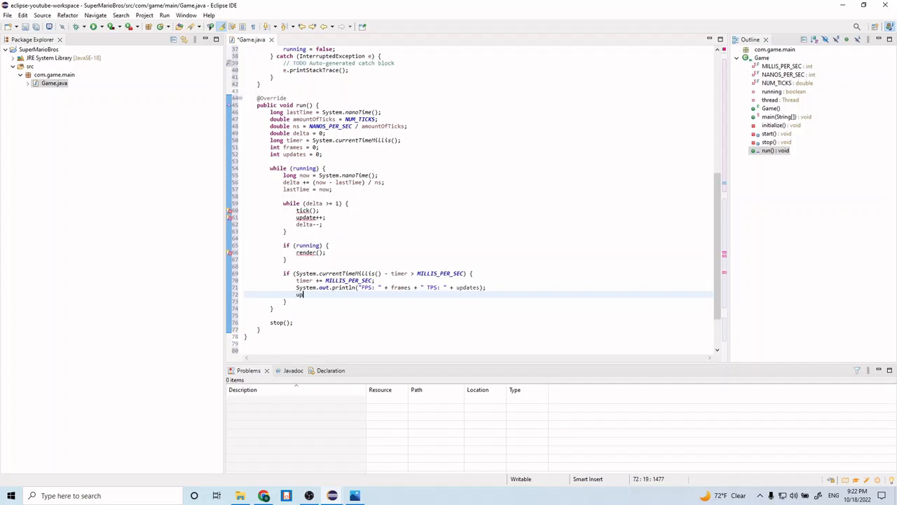
text(updates = 0;)
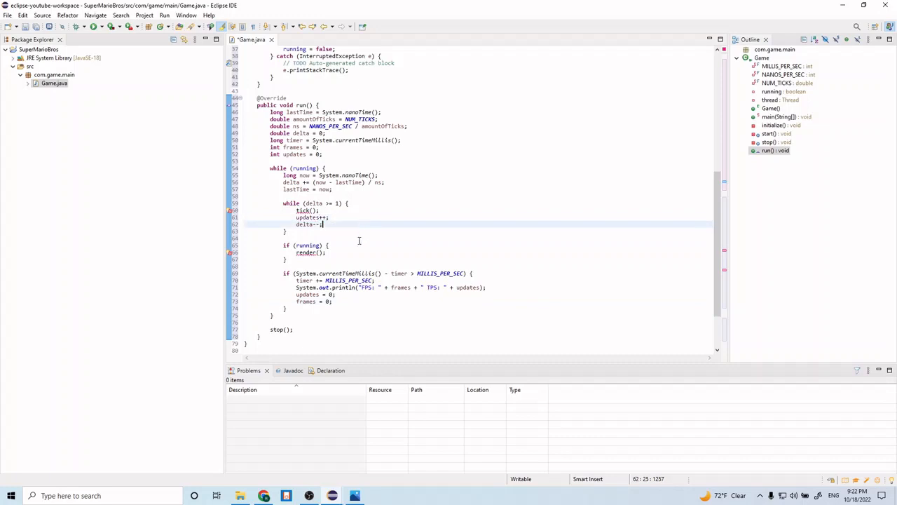
mouse_move(380, 223)
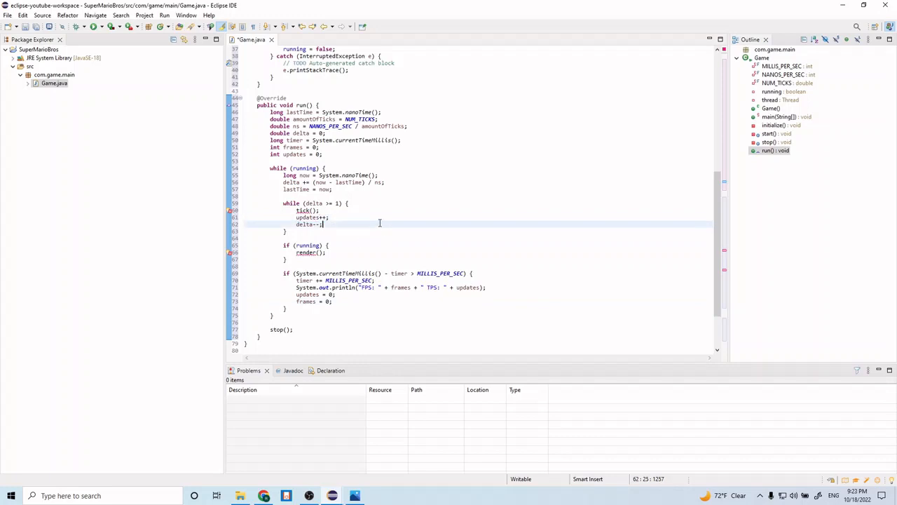
mouse_move(343, 173)
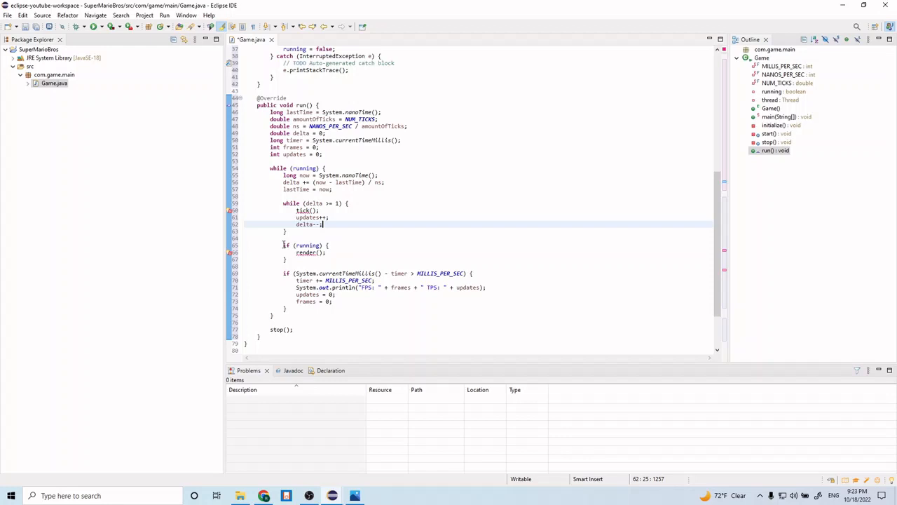
mouse_move(324, 246)
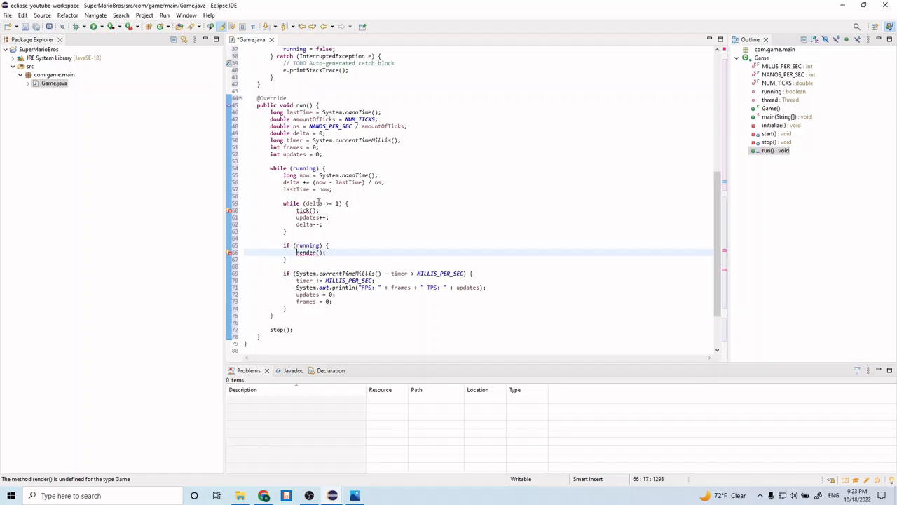
mouse_move(313, 203)
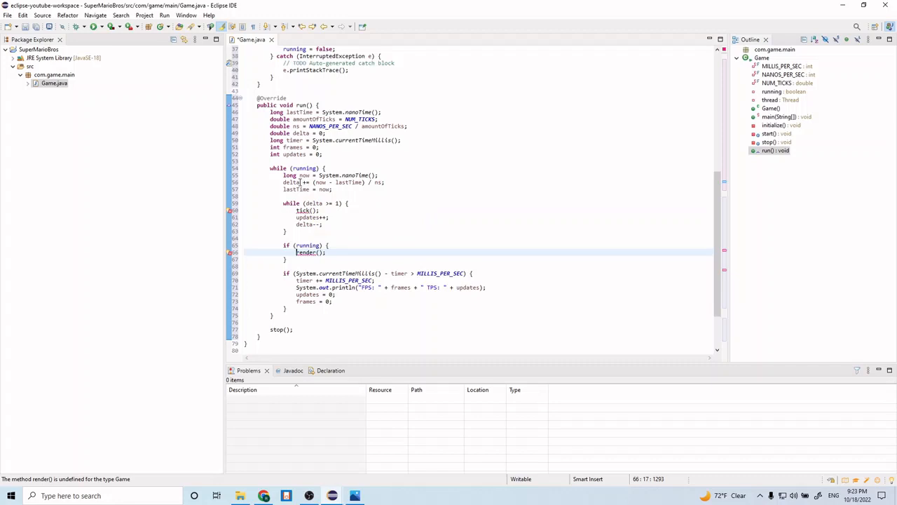
double_click(322, 182)
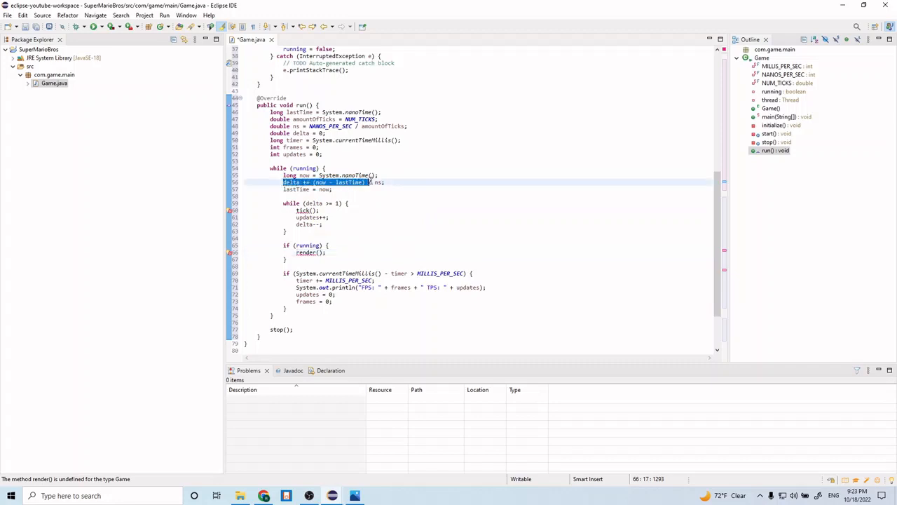
click(385, 182)
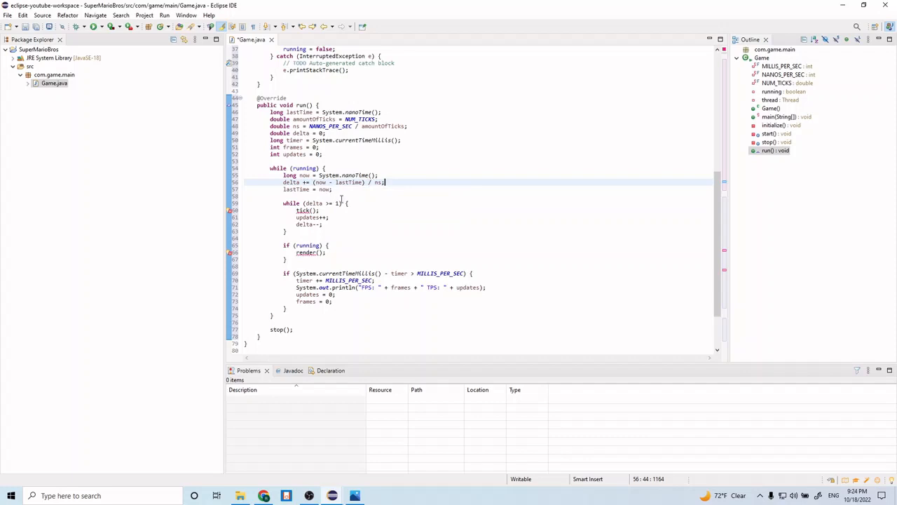
mouse_move(386, 202)
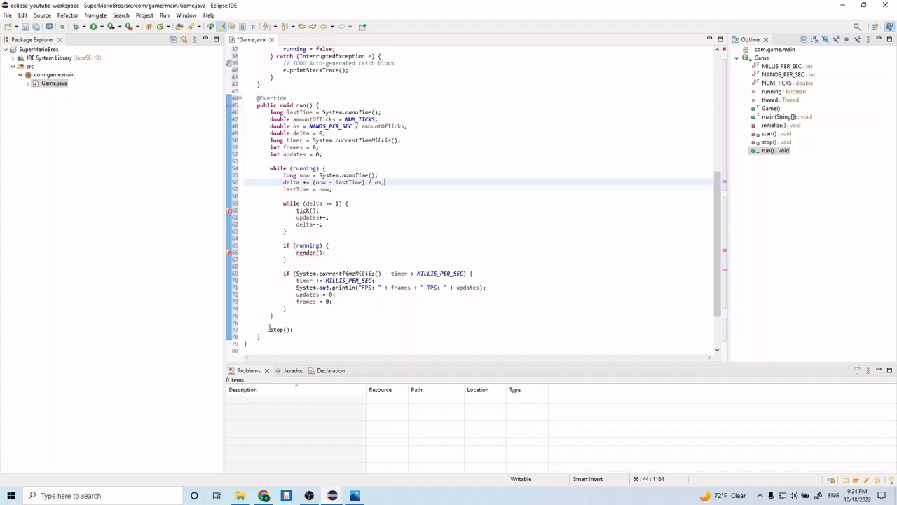
click(322, 329)
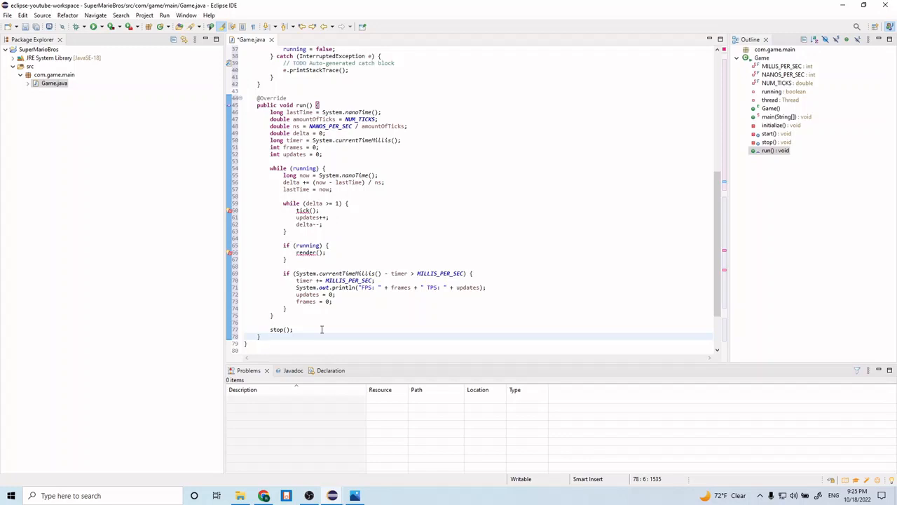
mouse_move(427, 290)
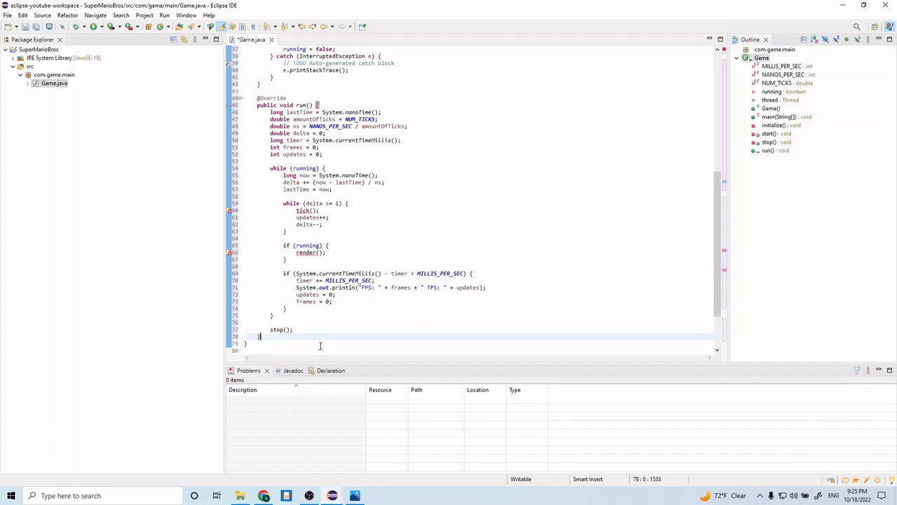
- Add empty private void tick() and private void render() methods below run()
text(private void tick() {)
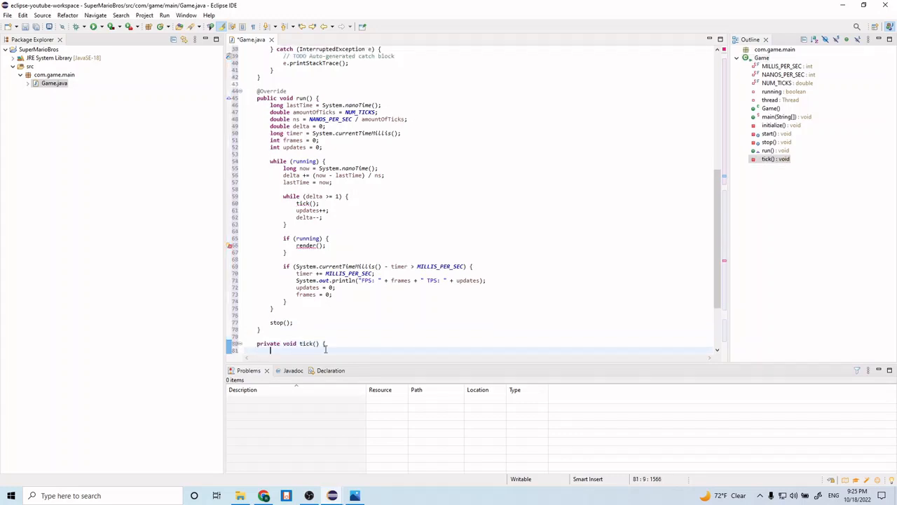
scroll(down, 3)
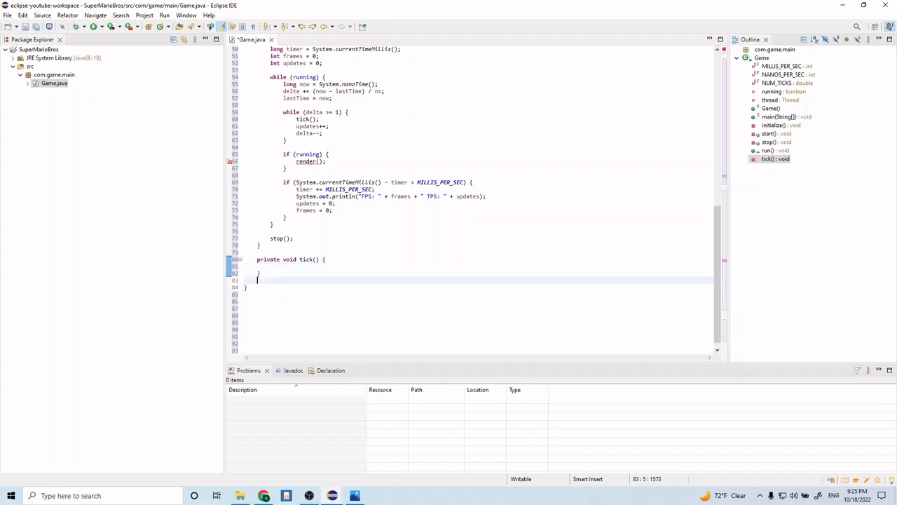
text(private void render() {)
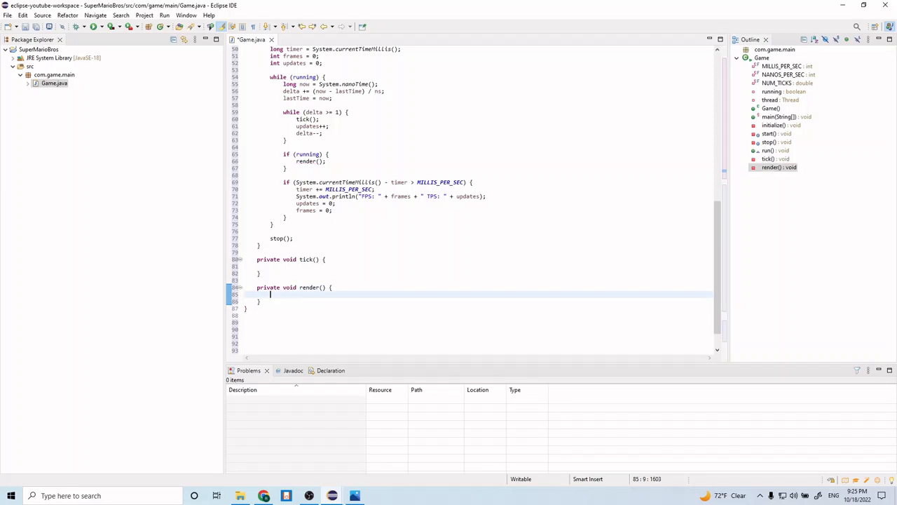
mouse_move(313, 263)
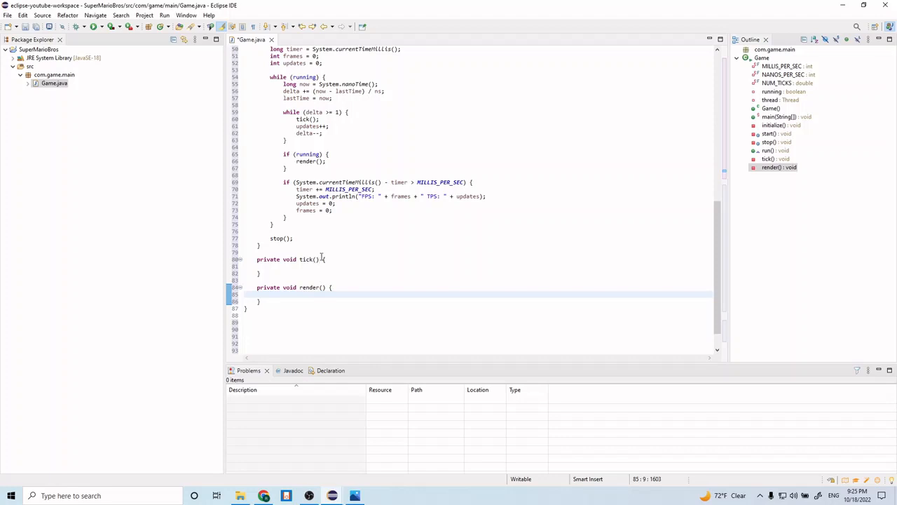
click(270, 295)
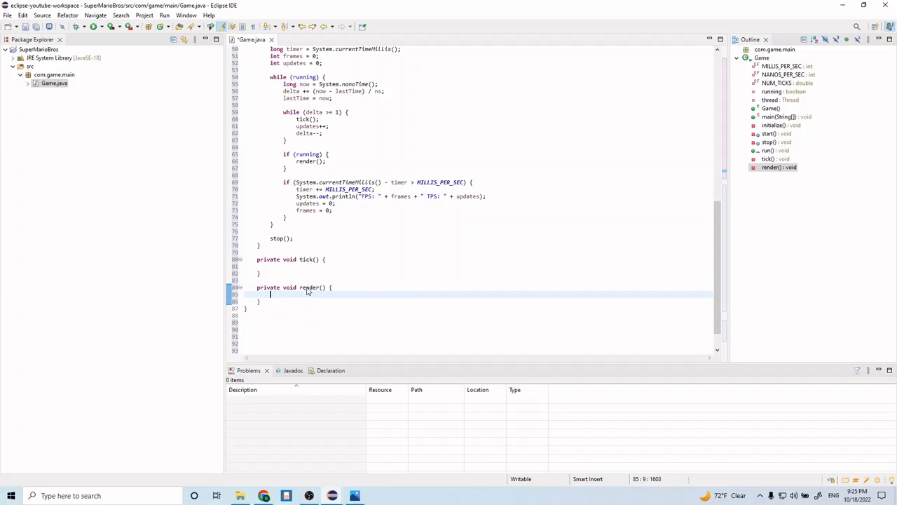
mouse_move(306, 292)
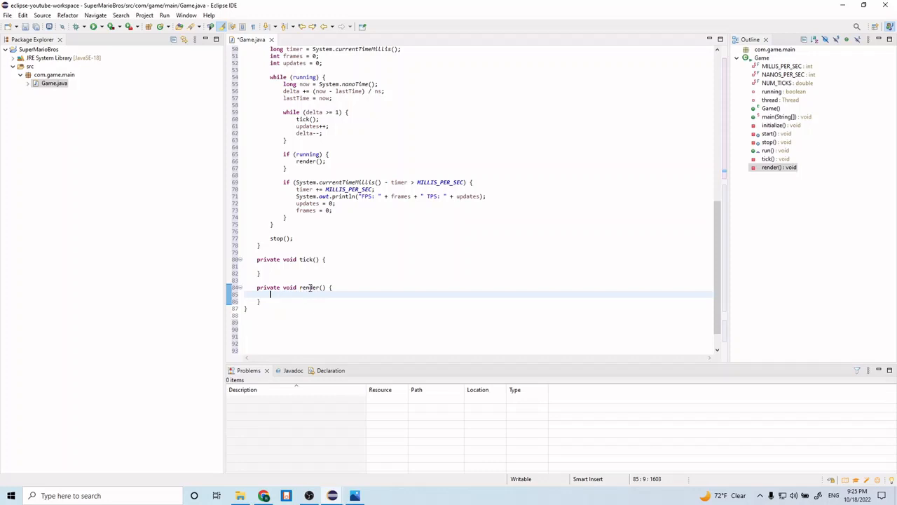
- Run Game, watch the console print "FPS: 0 TPS: 60" repeatedly, then terminate it
scroll(up, 3)
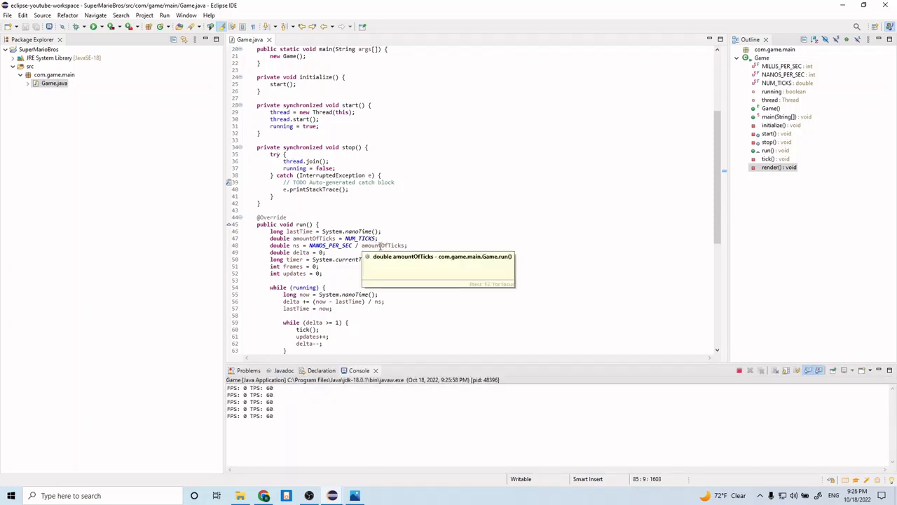
scroll(down, 3)
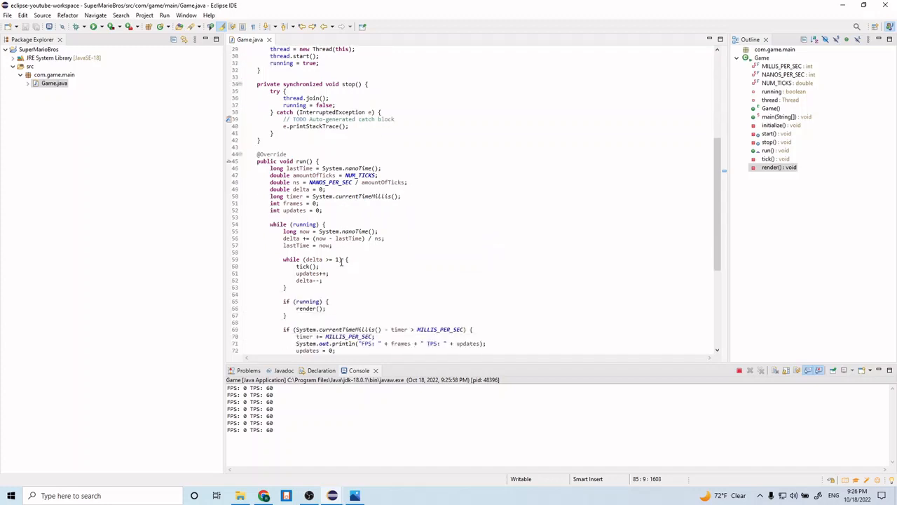
scroll(down, 3)
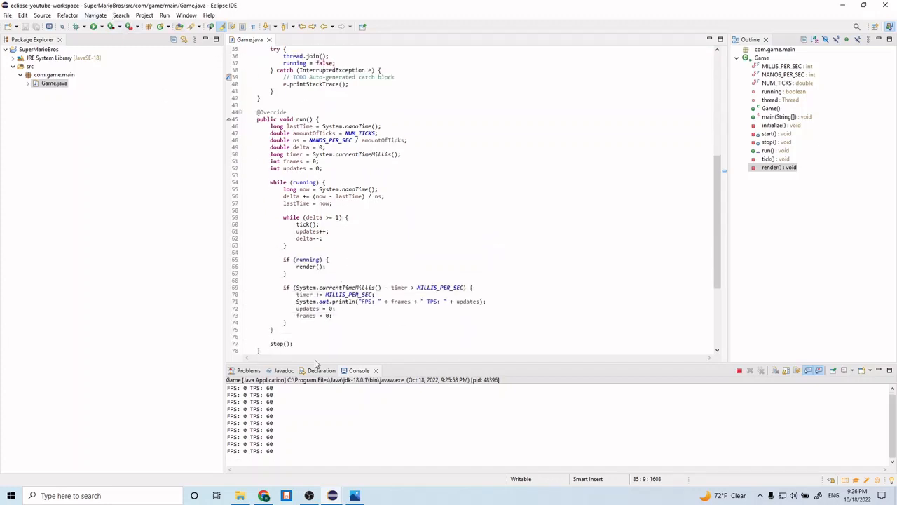
click(750, 370)
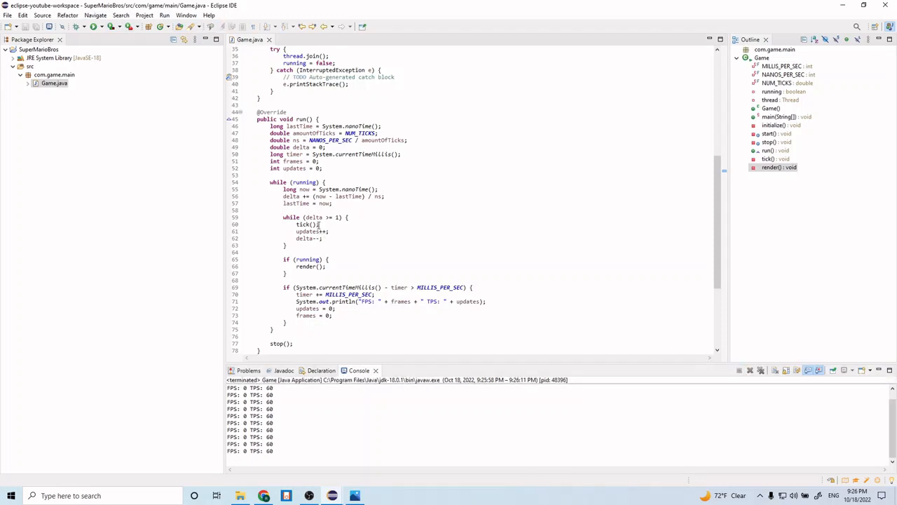
mouse_move(300, 161)
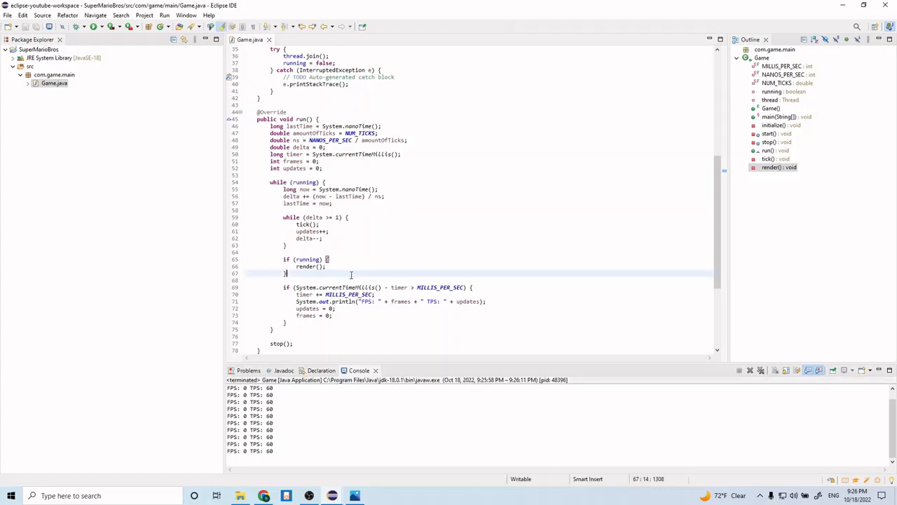
- Add frames++ after render() inside the if (running) block and save Game.java
key(Return)
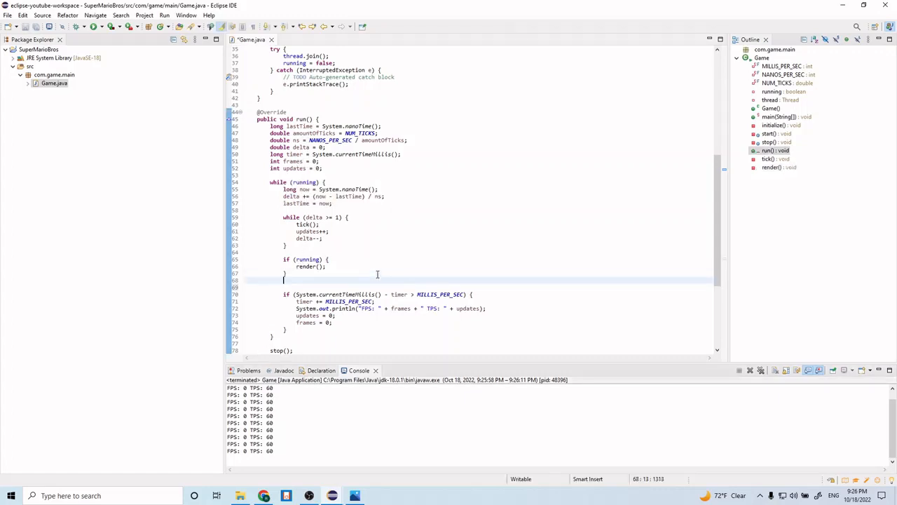
text(frames++;)
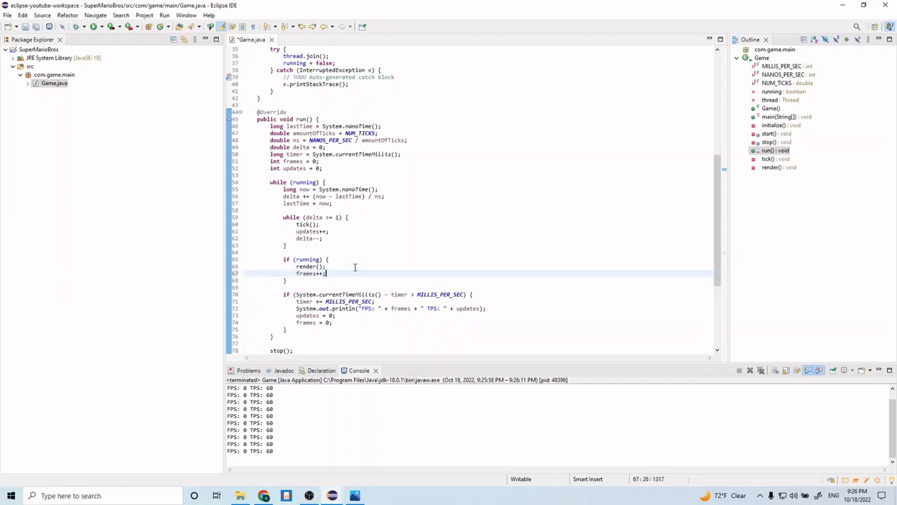
click(326, 267)
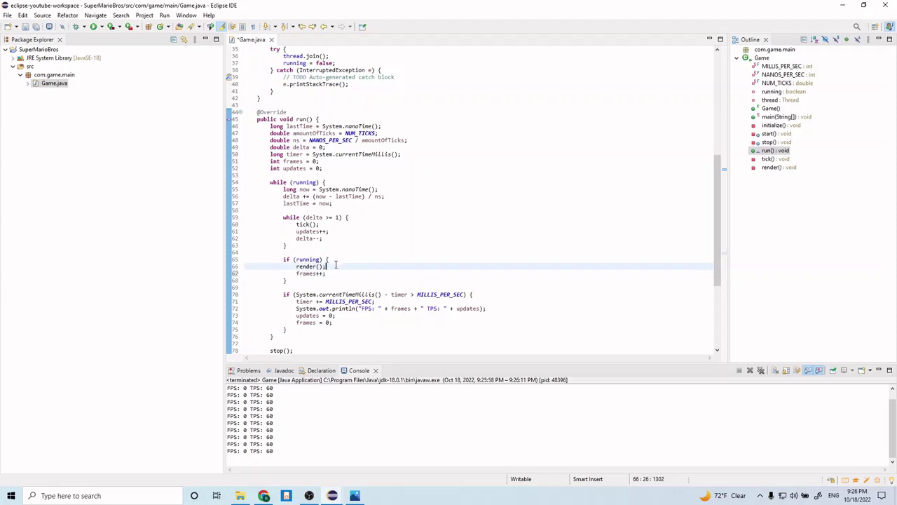
click(327, 274)
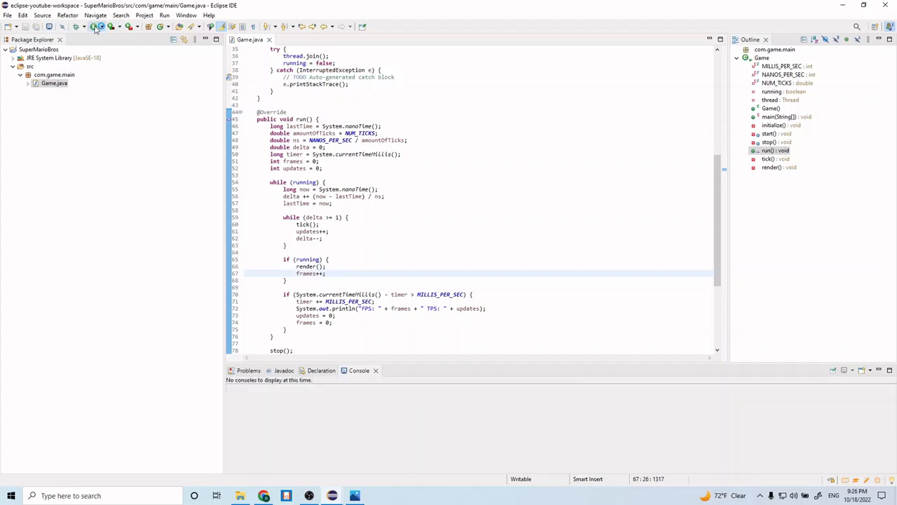
- Relaunch Game and confirm the console prints about 12 million FPS alongside TPS: 60
click(95, 27)
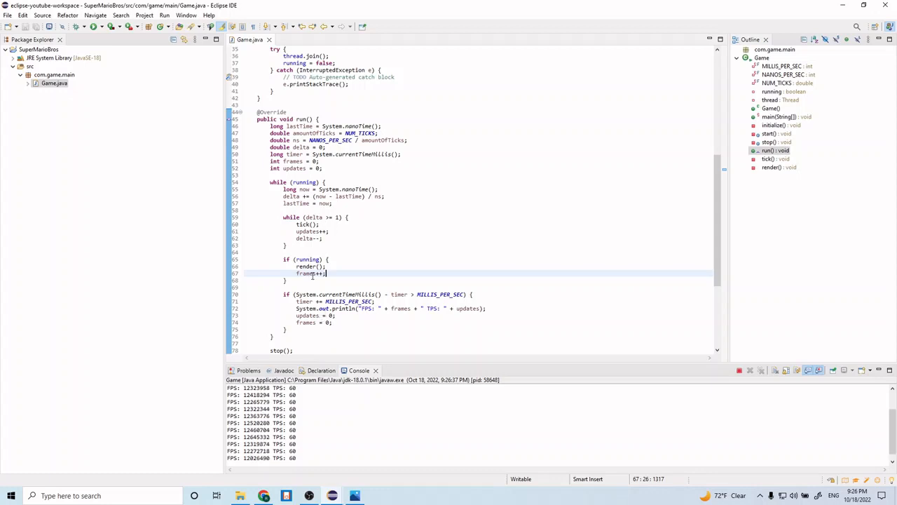
mouse_move(313, 273)
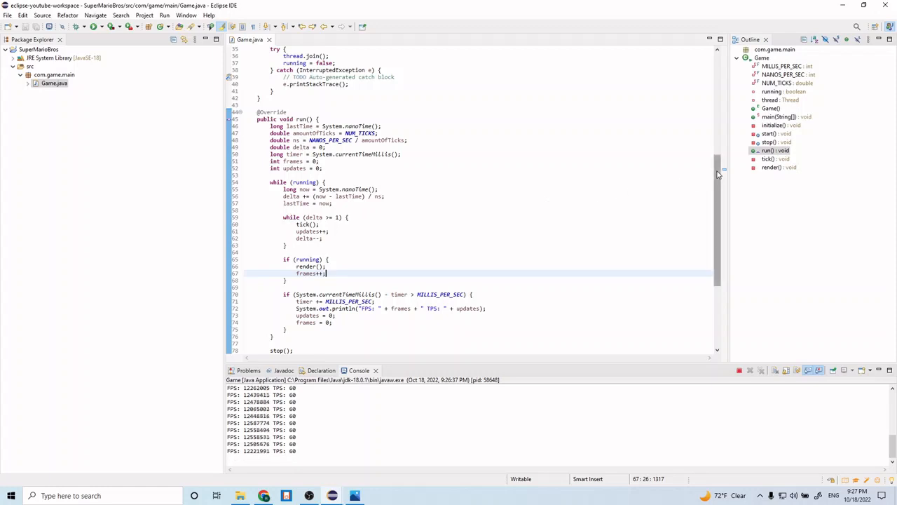
scroll(up, 3)
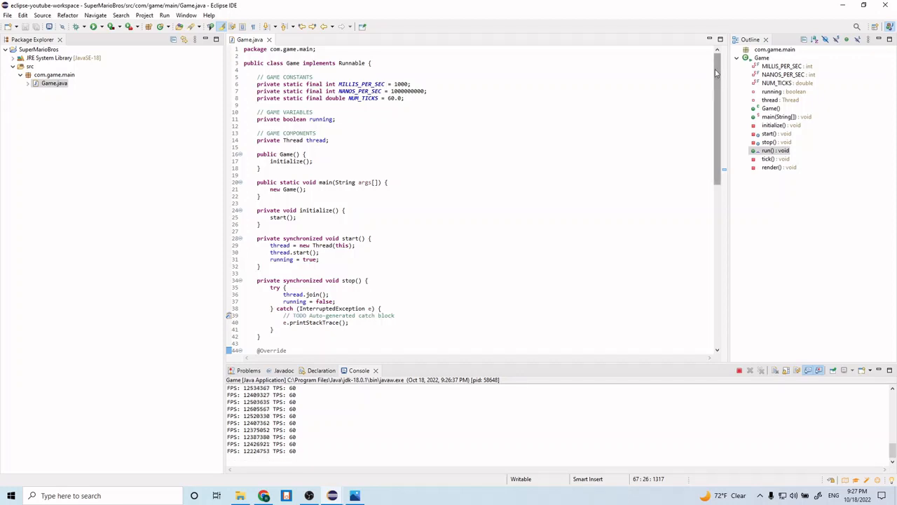
scroll(down, 3)
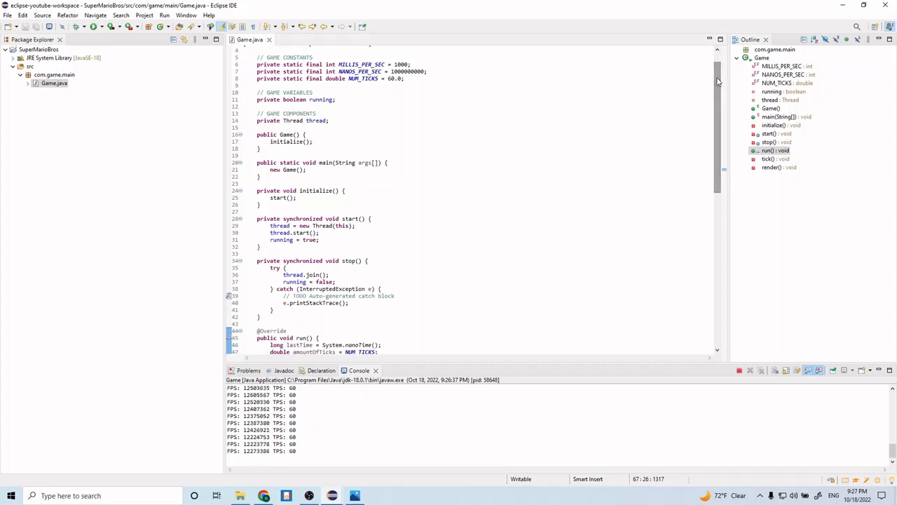